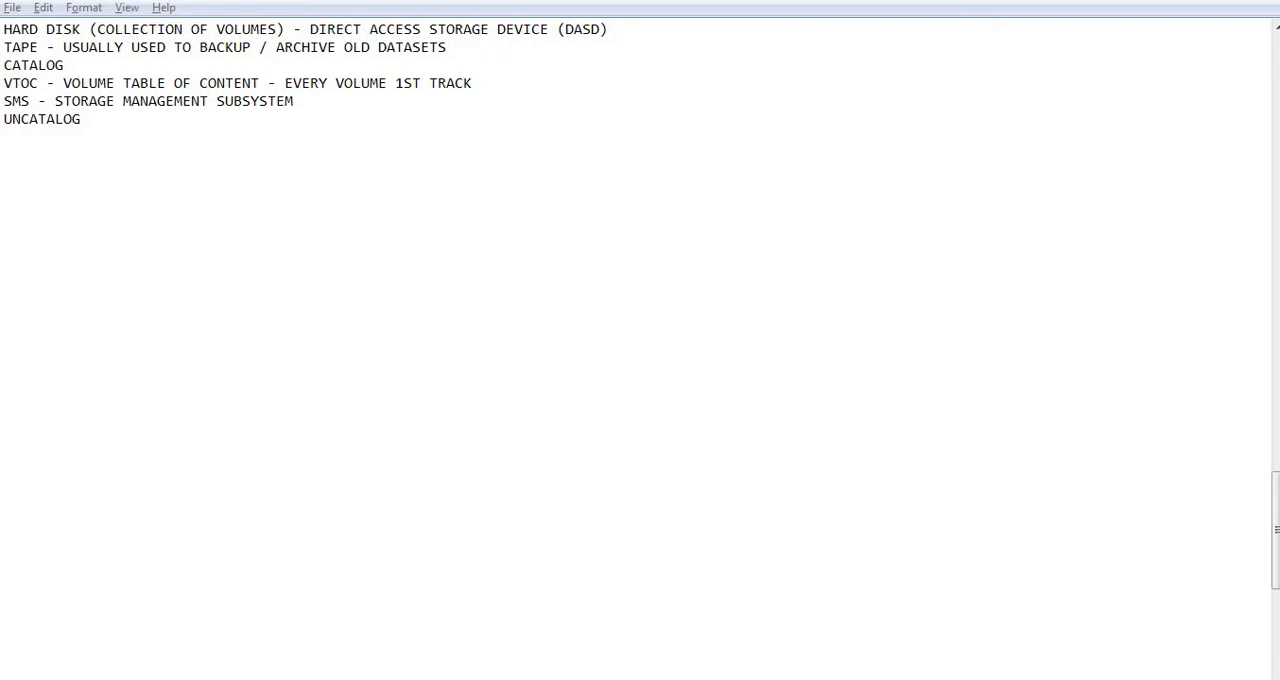
Through ISPF option 3.2, allocate data set KC03G98.TRNG3.TEST.PSFILE and display its allocation attributes.
click(64, 64)
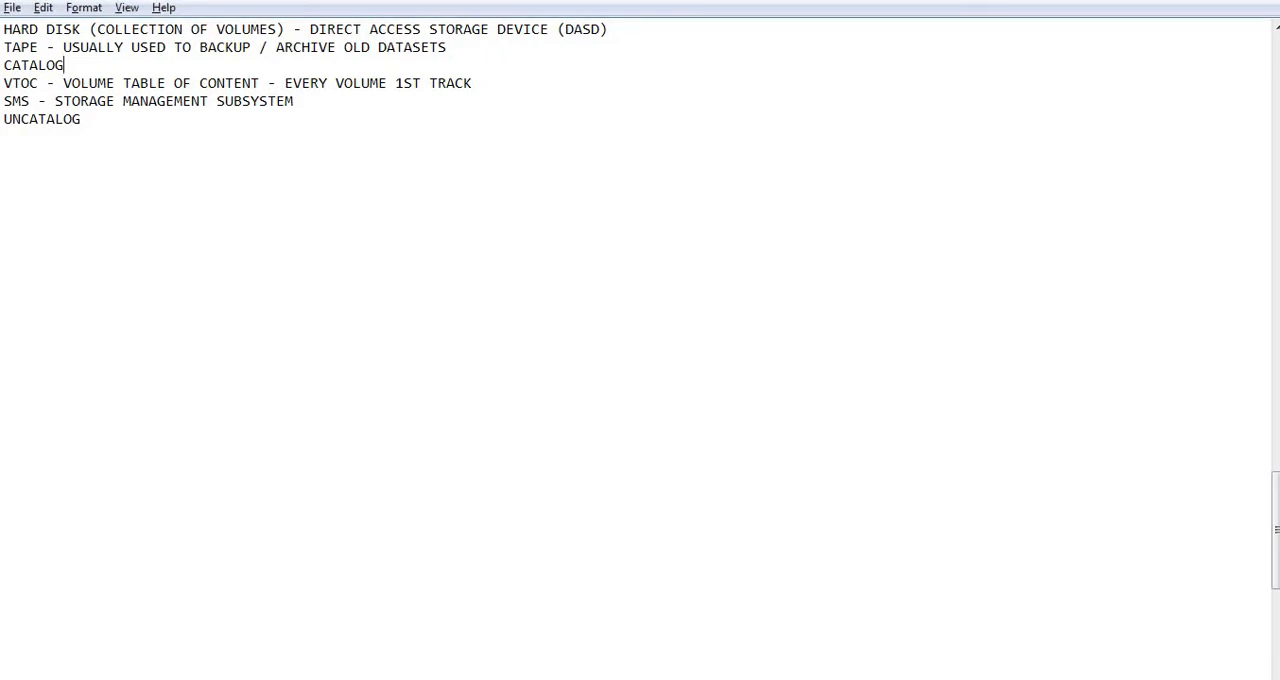
mouse_move(94, 61)
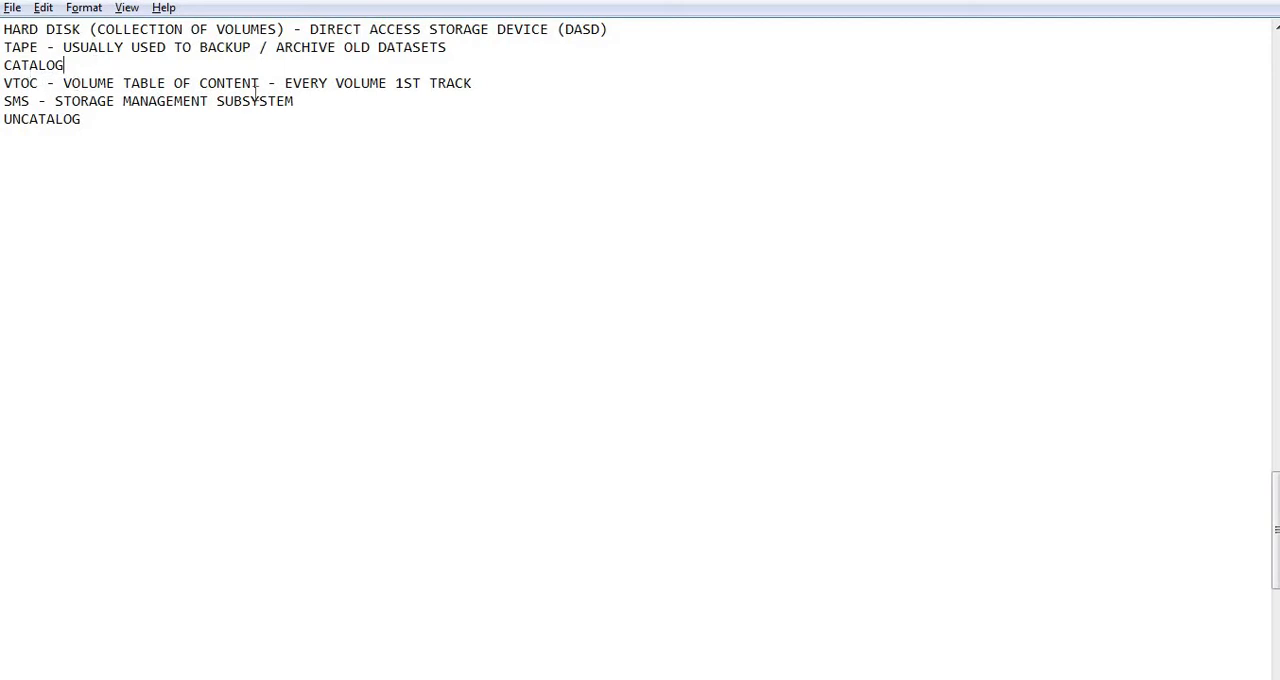
mouse_move(481, 82)
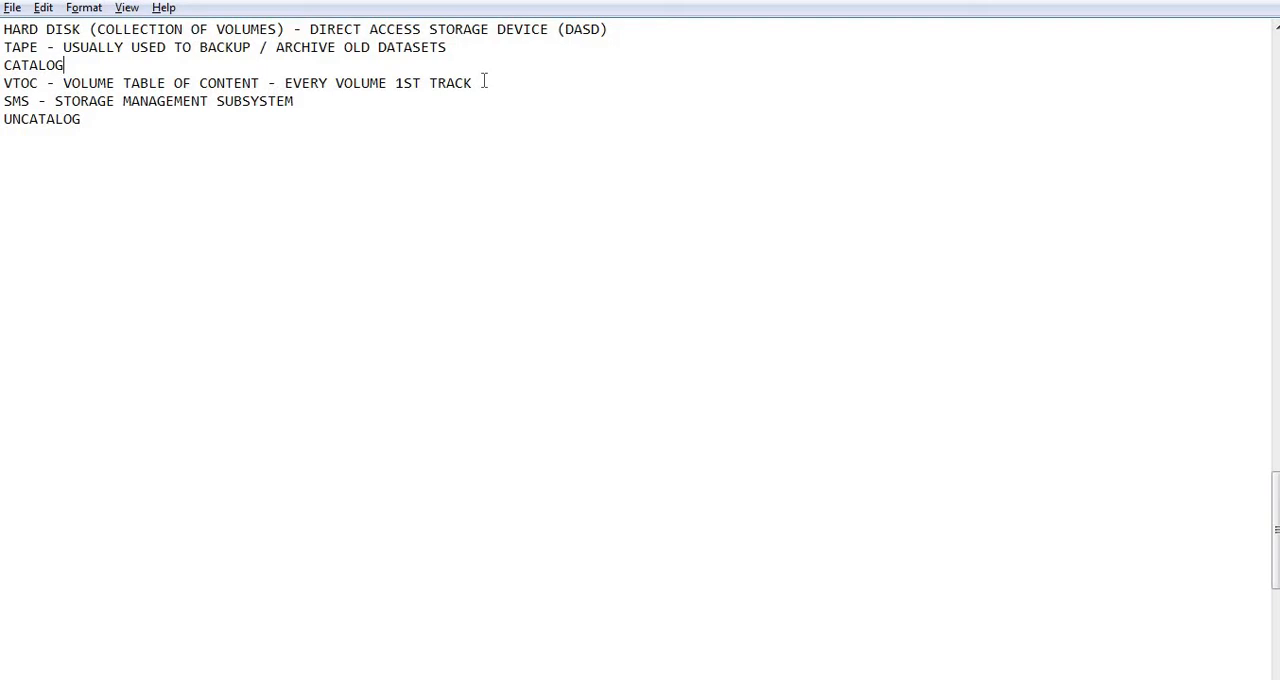
mouse_move(517, 658)
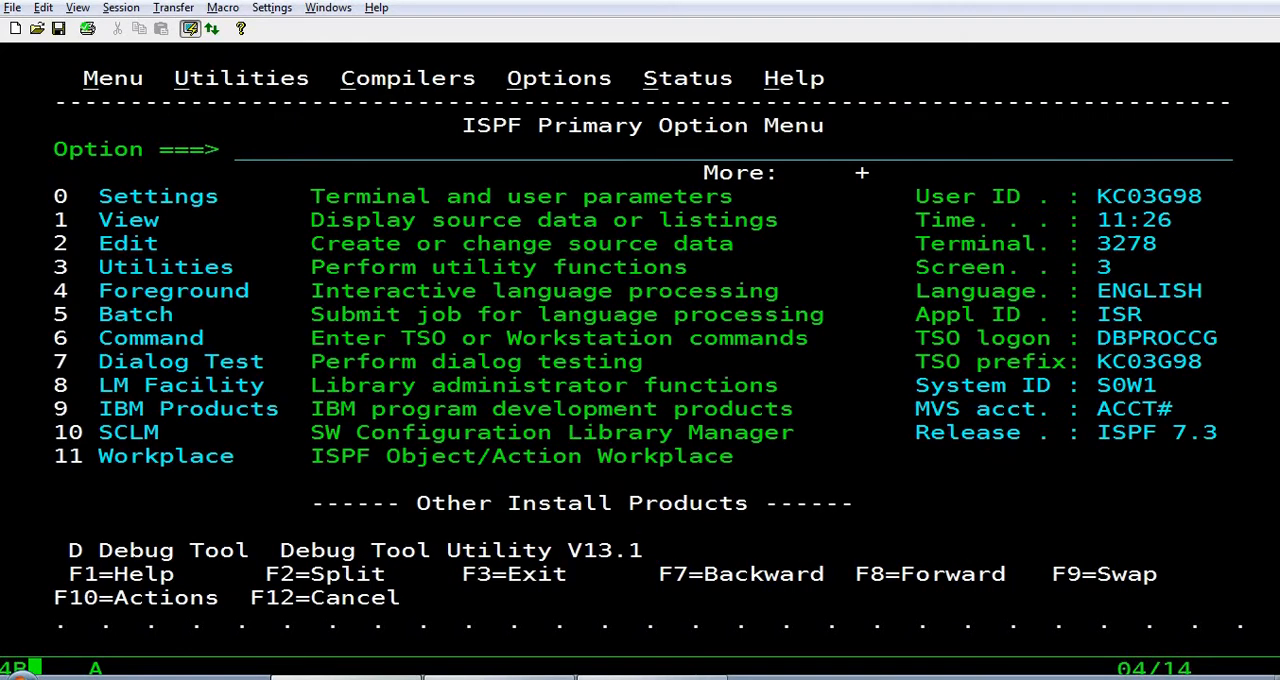
text(2)
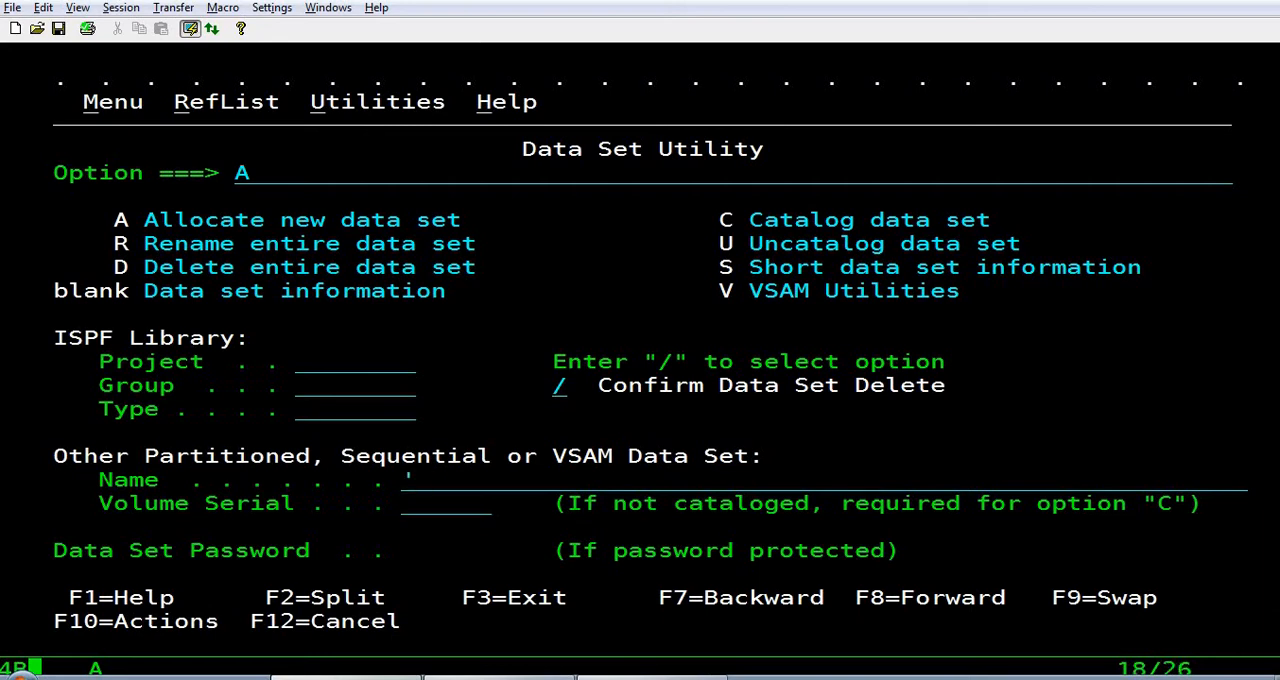
text(KC03G)
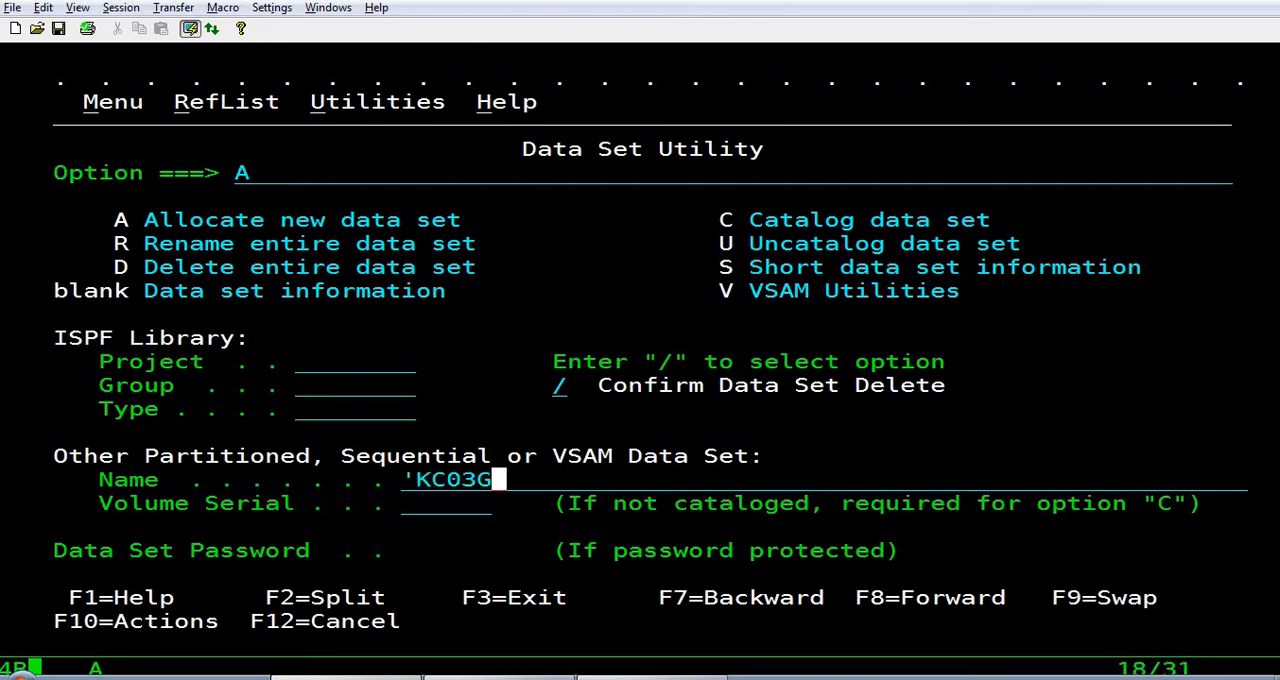
text(98.TRNG)
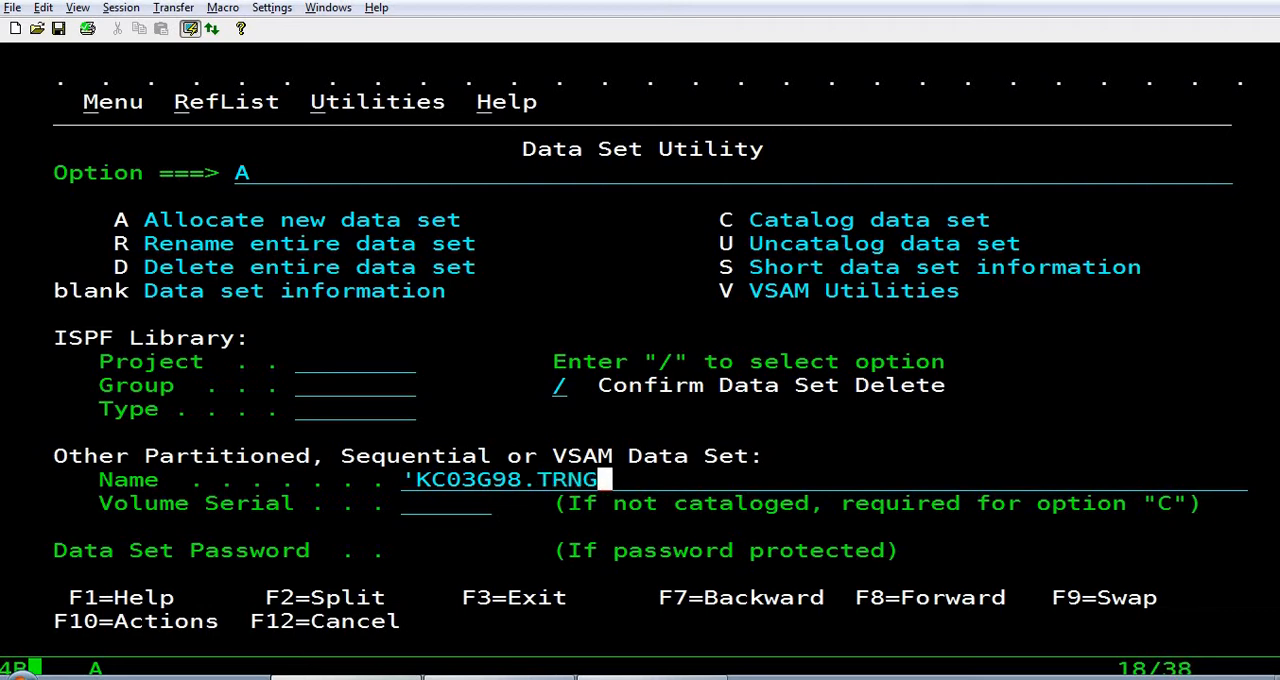
text(1)
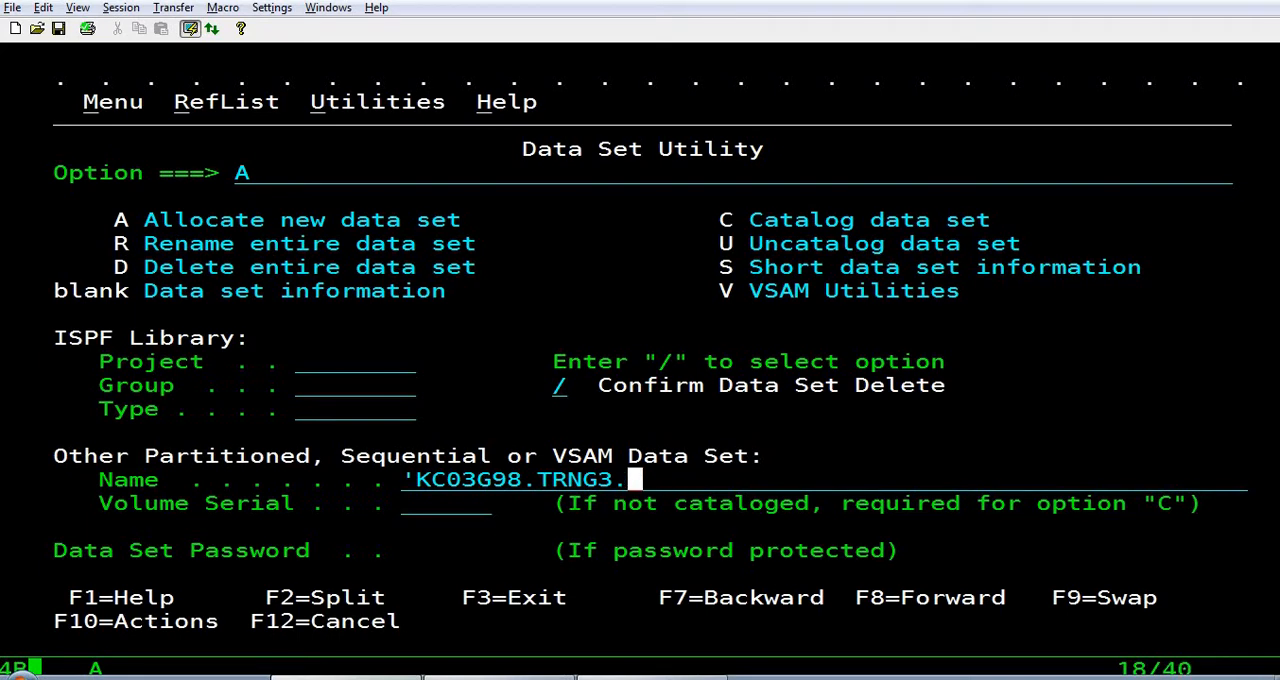
text(TEST.PSFILE)
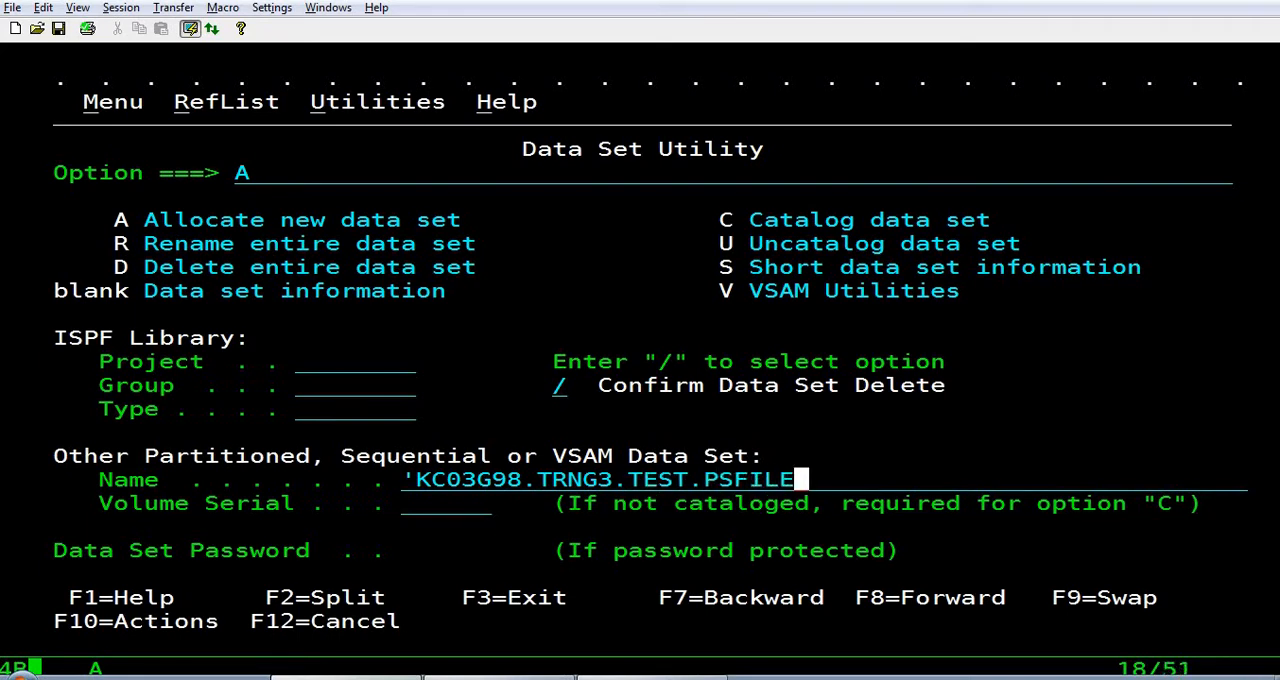
key(Enter)
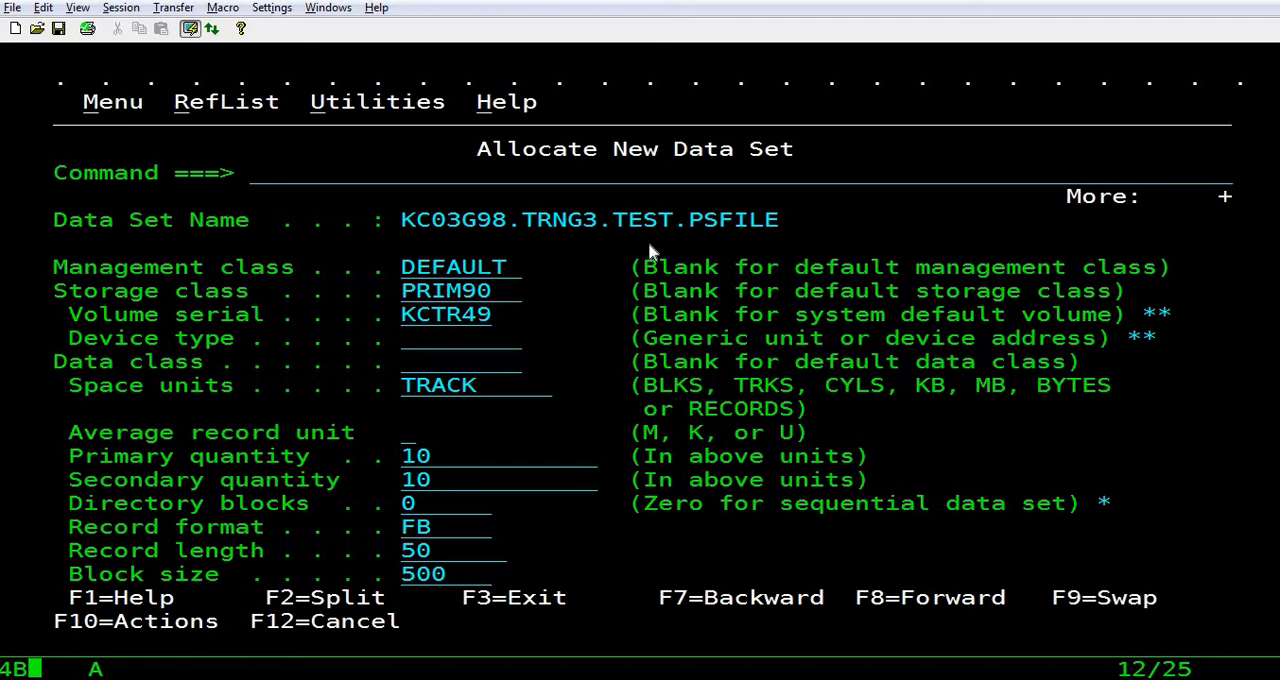
click(410, 337)
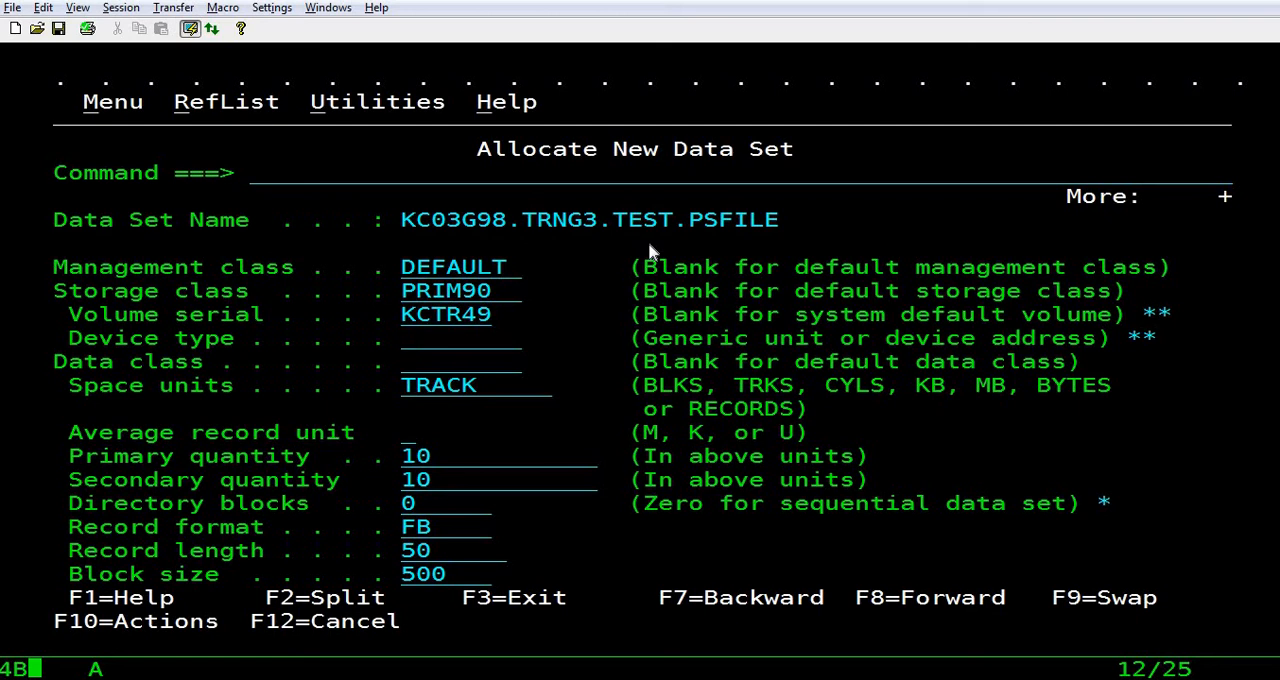
click(405, 337)
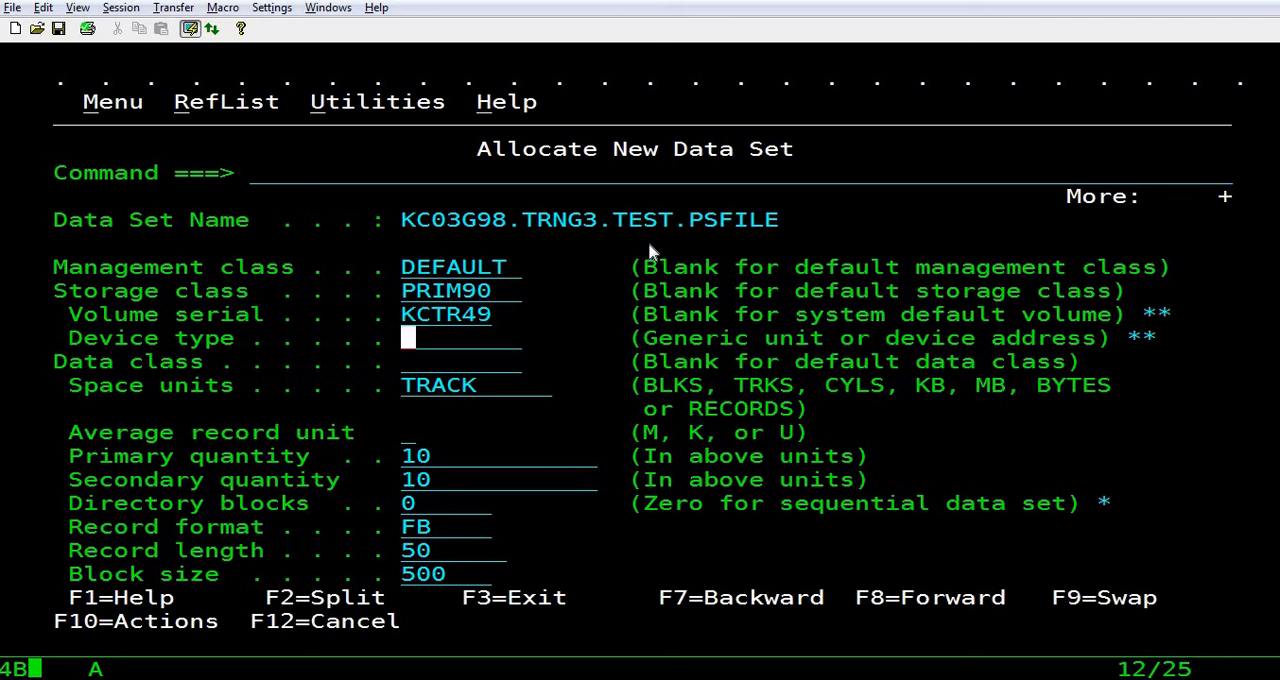
mouse_move(615, 435)
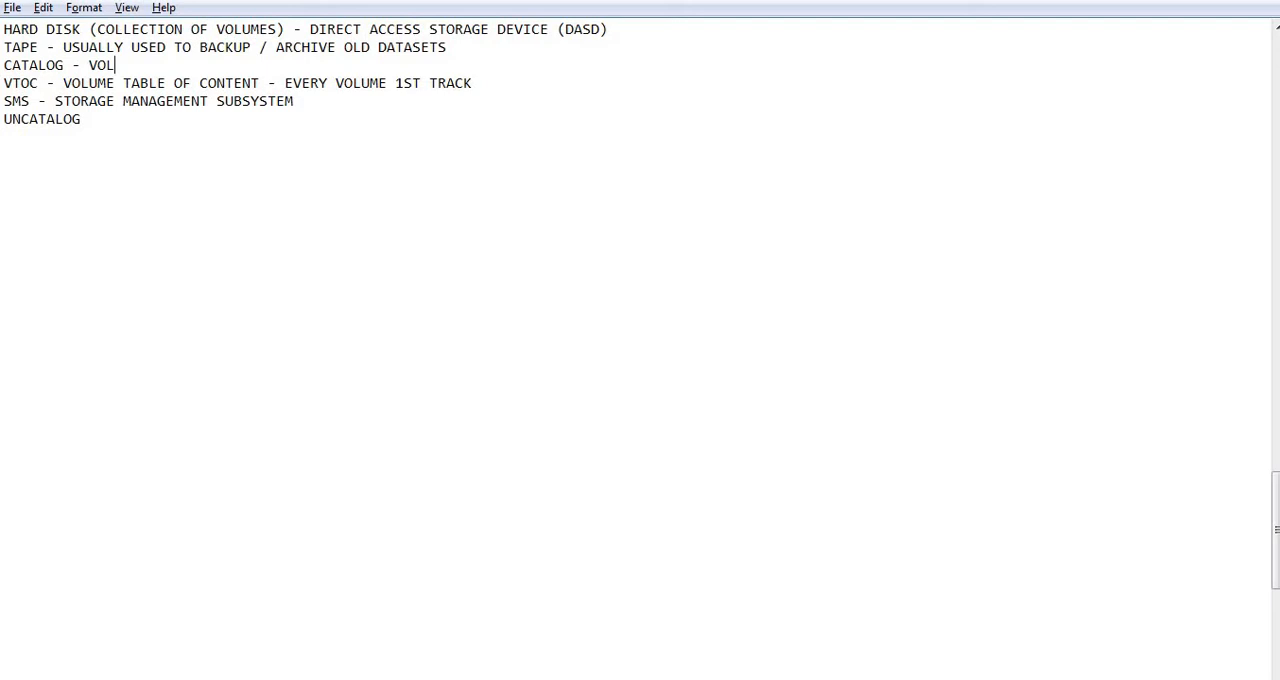
Finish the catalog note so it reads 'CATALOG - VOLUME DETAILS FOR THE DATASET'.
text(UME DETAI)
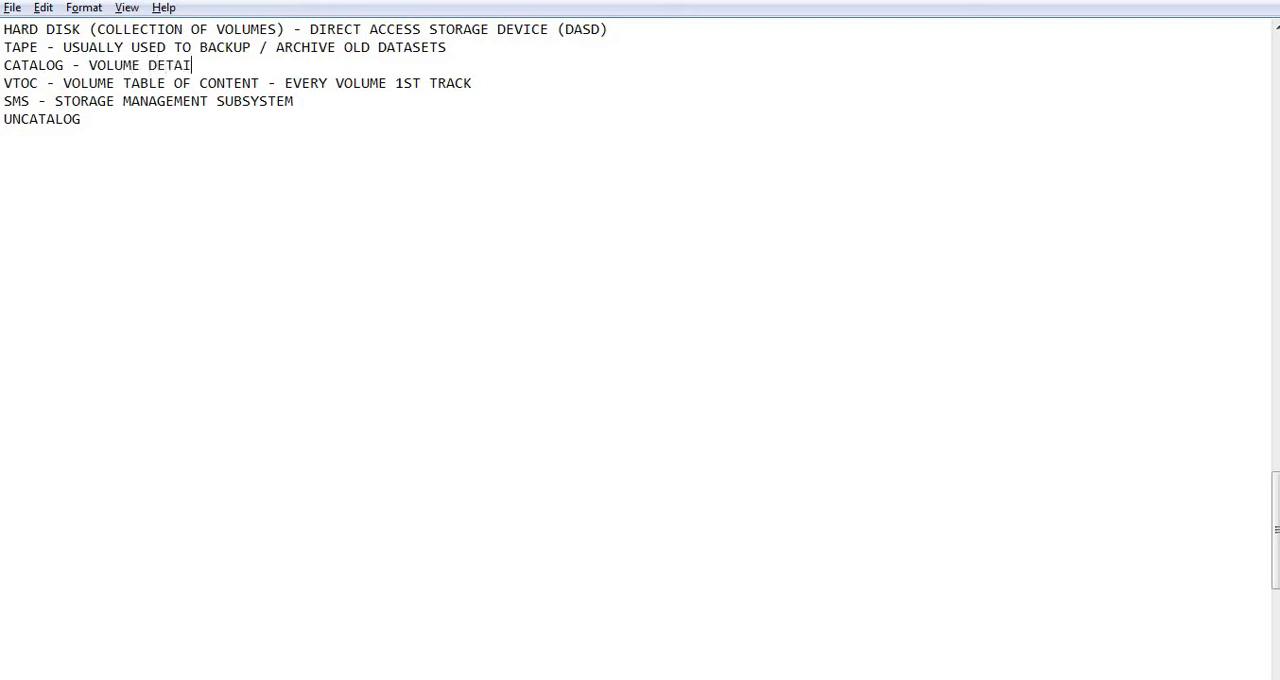
text(LS FOR THE DATA)
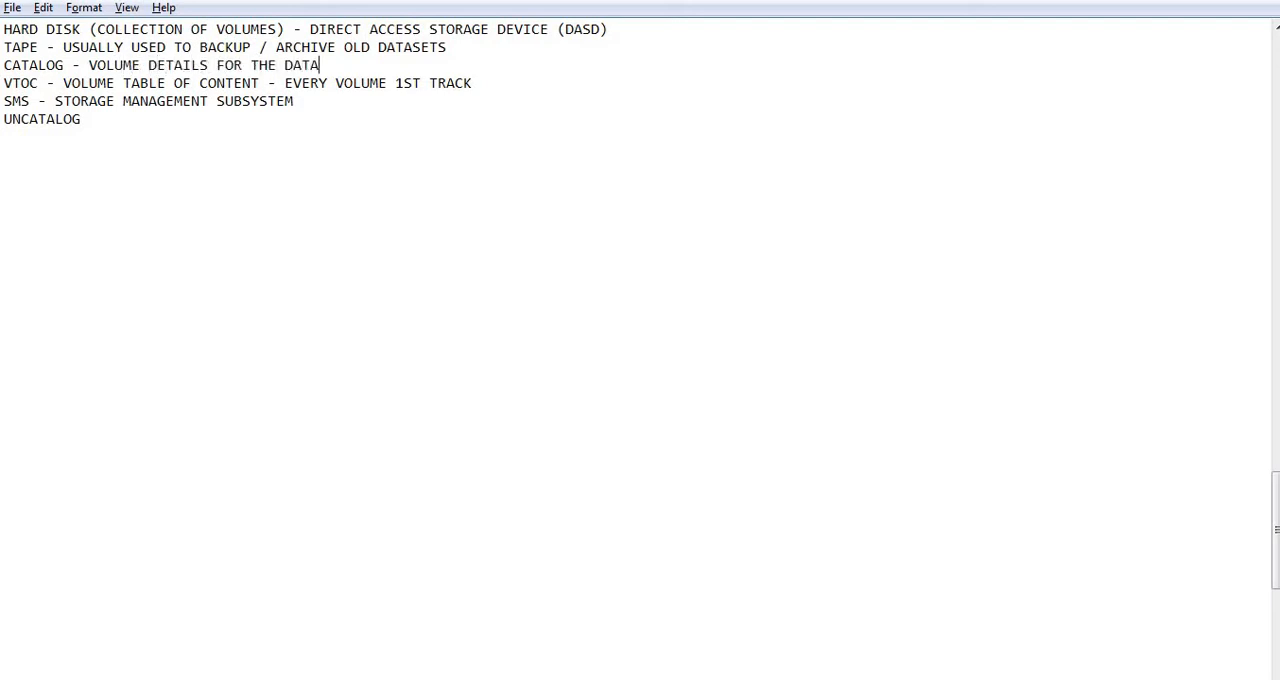
text(SET)
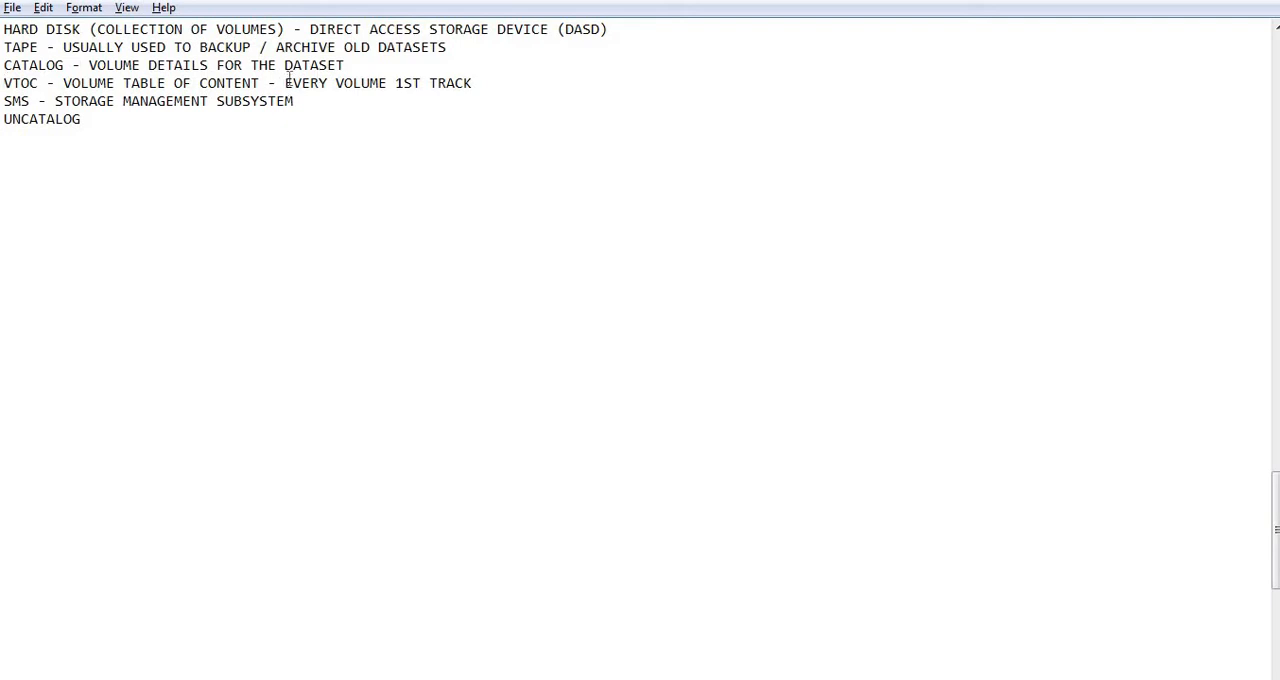
mouse_move(428, 90)
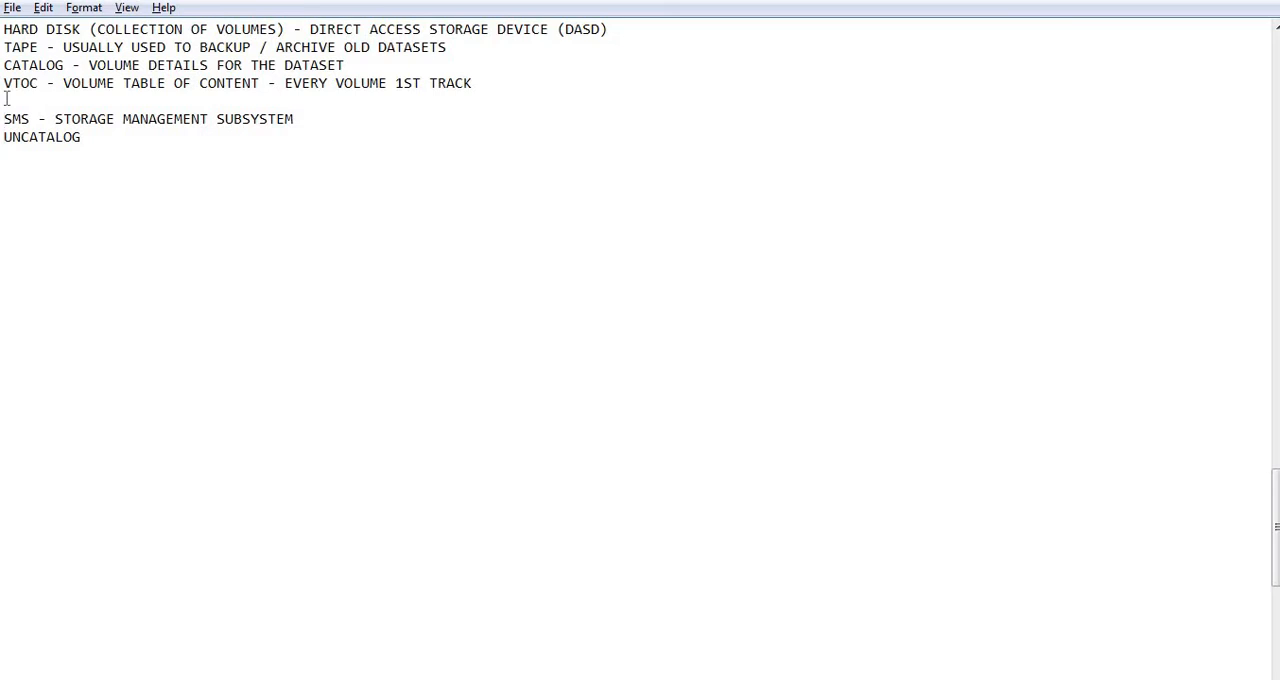
Add a new 'SMS MANAGED' line below the SMS definition.
key(enter)
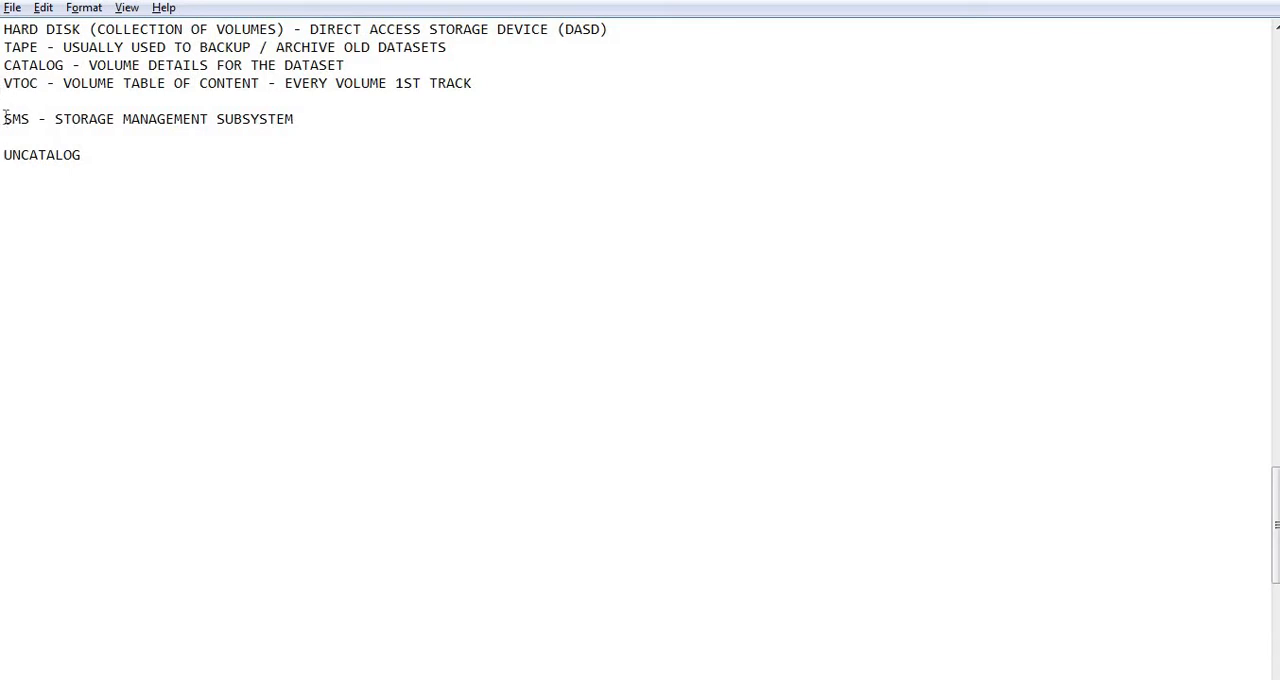
drag(4, 119, 293, 119)
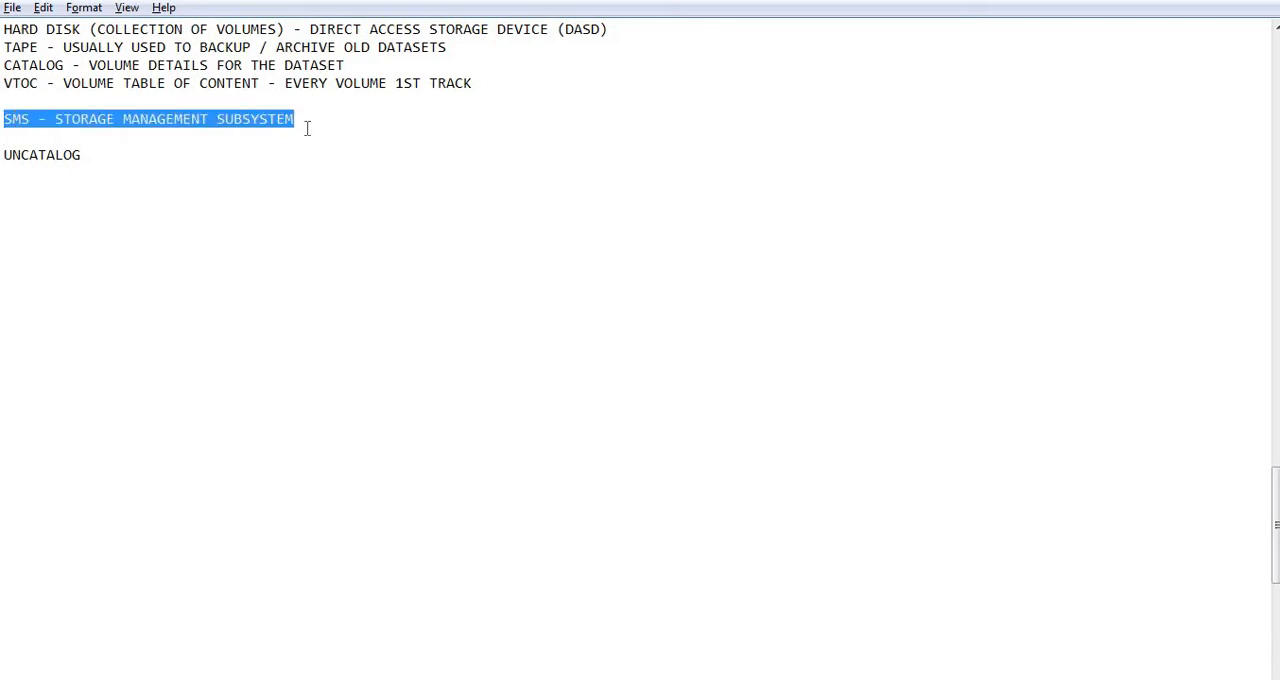
click(294, 119)
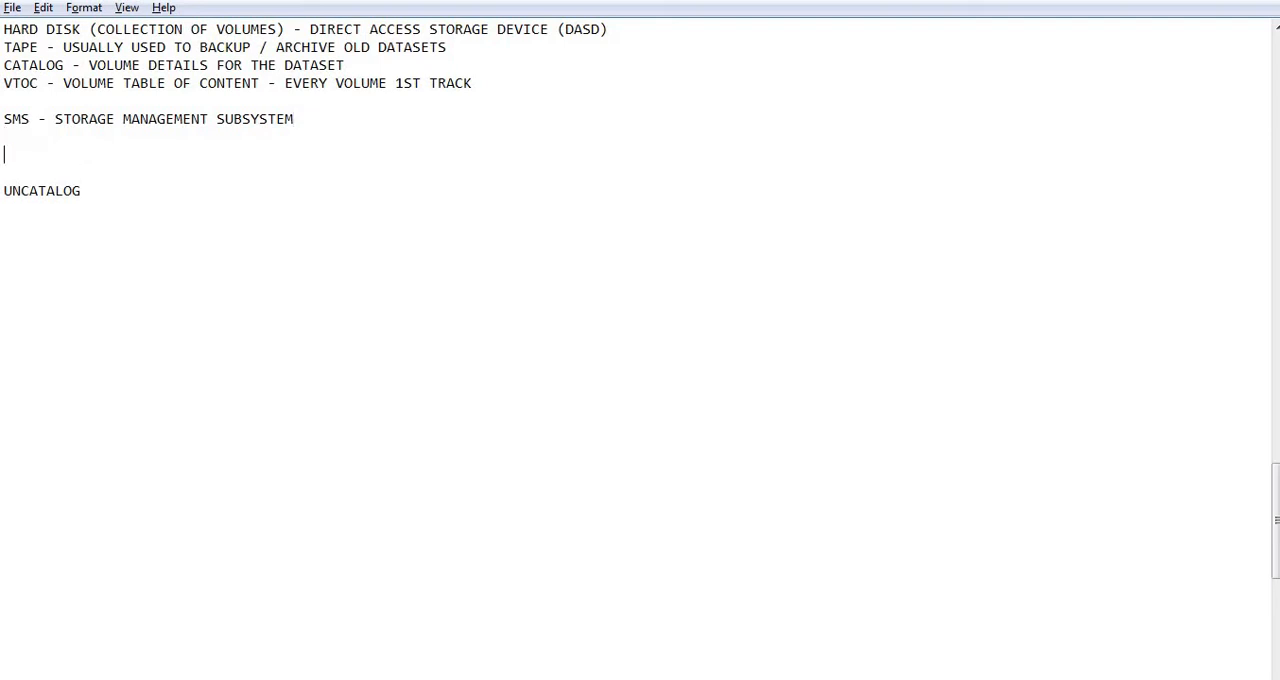
text(SMS)
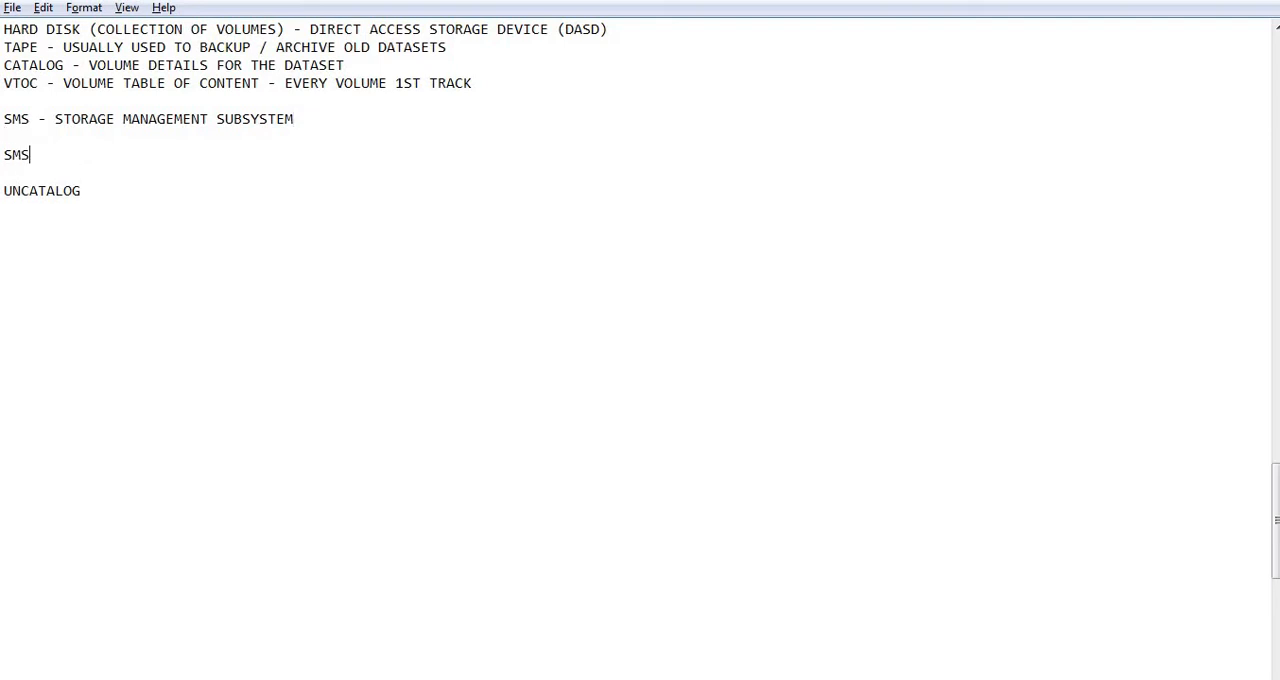
text(-MANAGED)
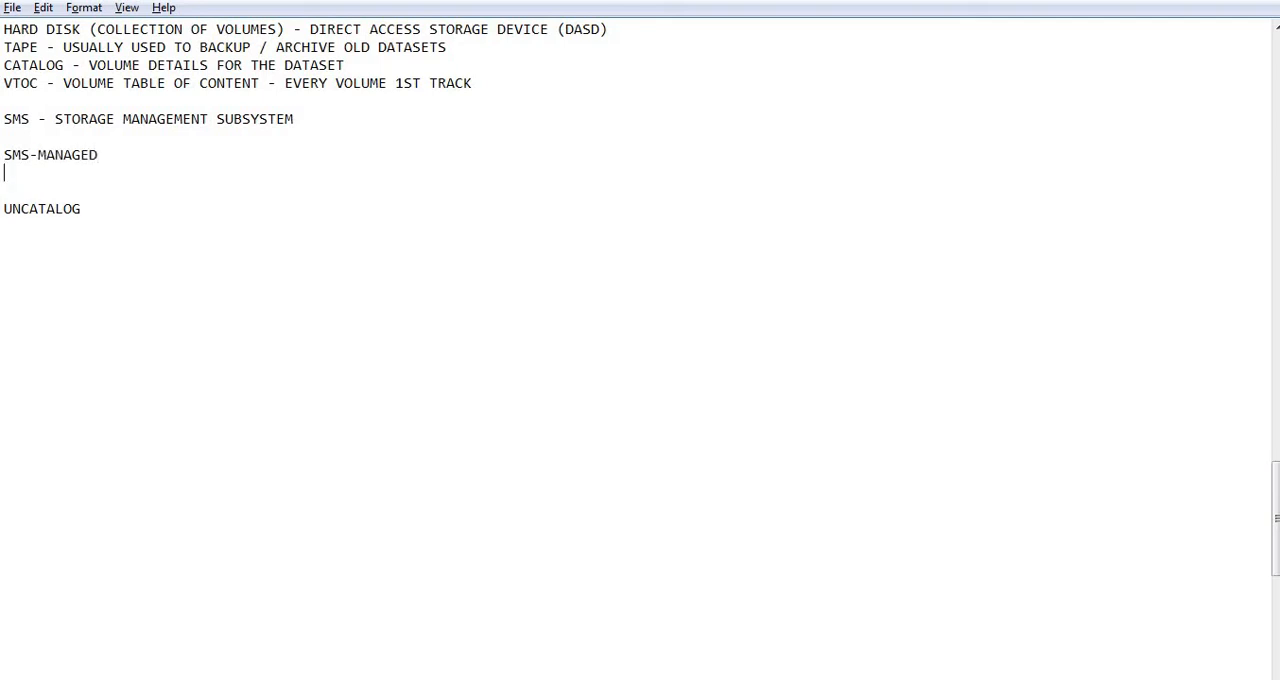
Add a 'NON-SMS MANAGED' line and select the word UNCATALOG.
text(NON-)
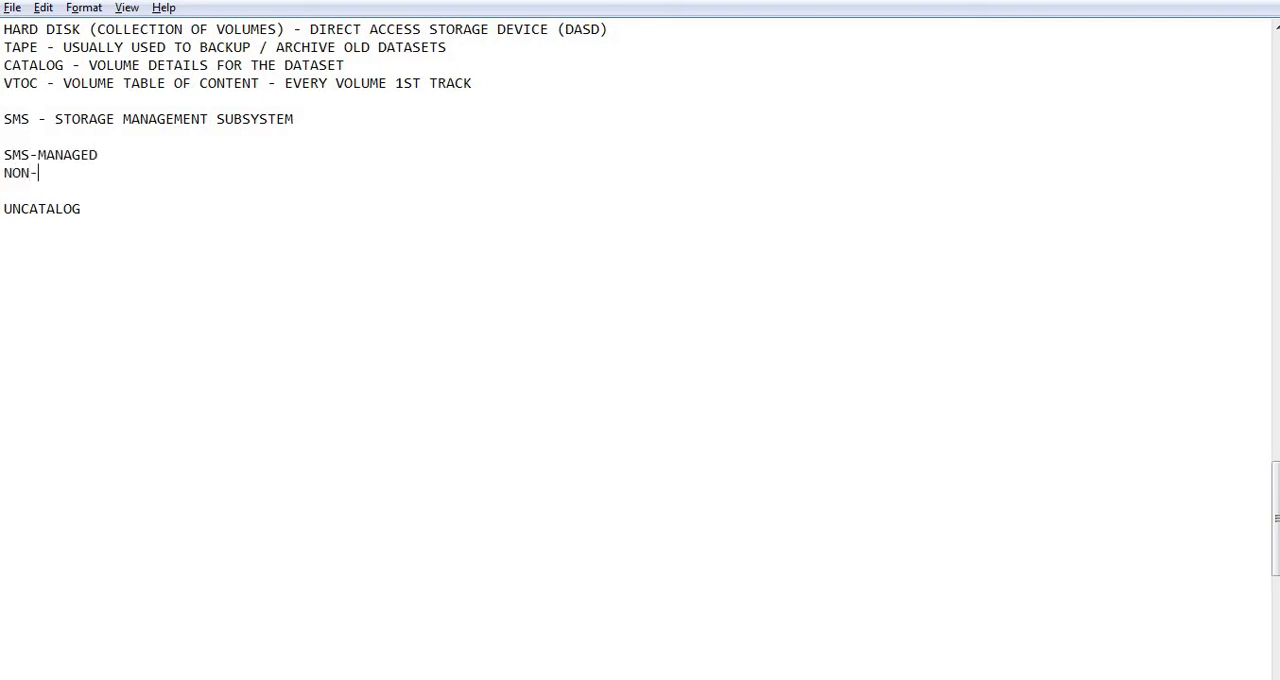
text(SMS MANA)
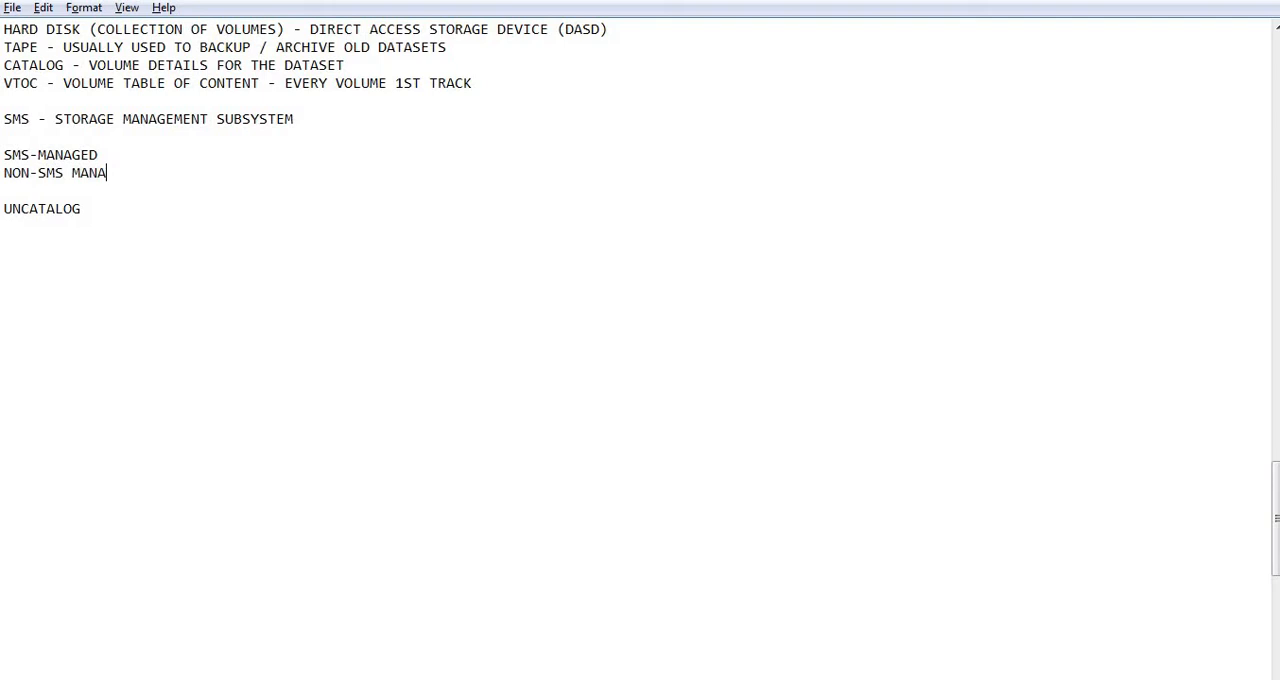
text(GED)
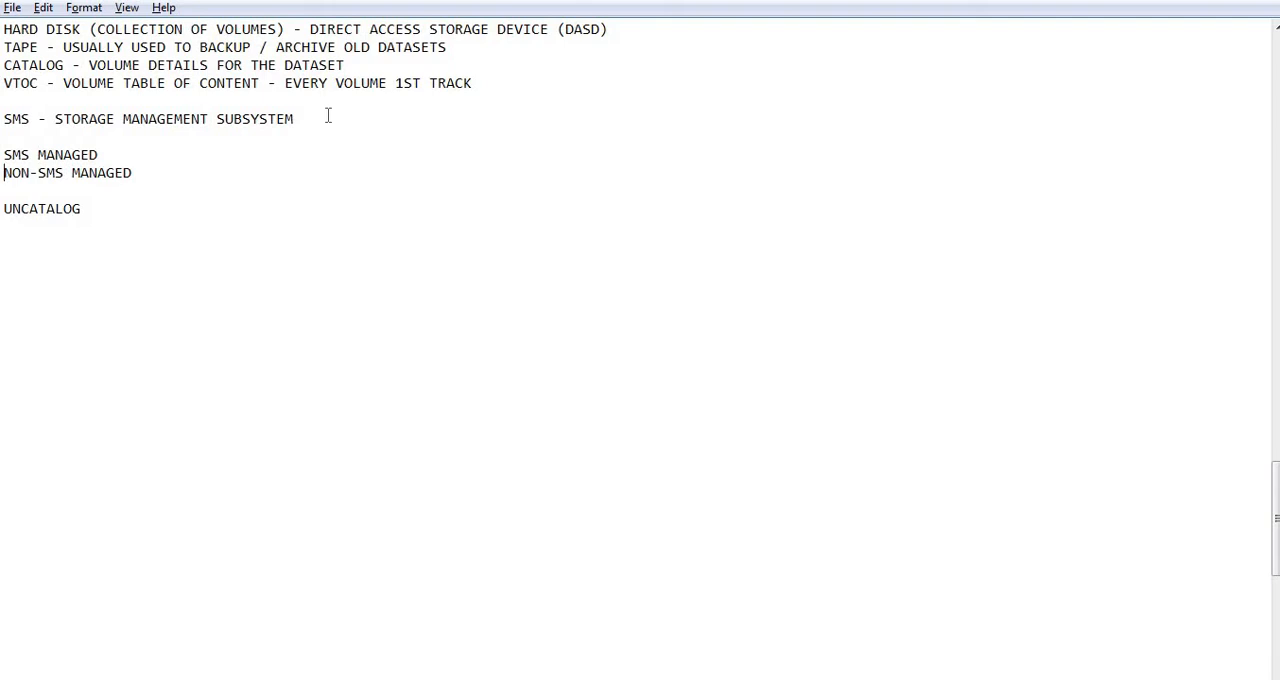
click(97, 154)
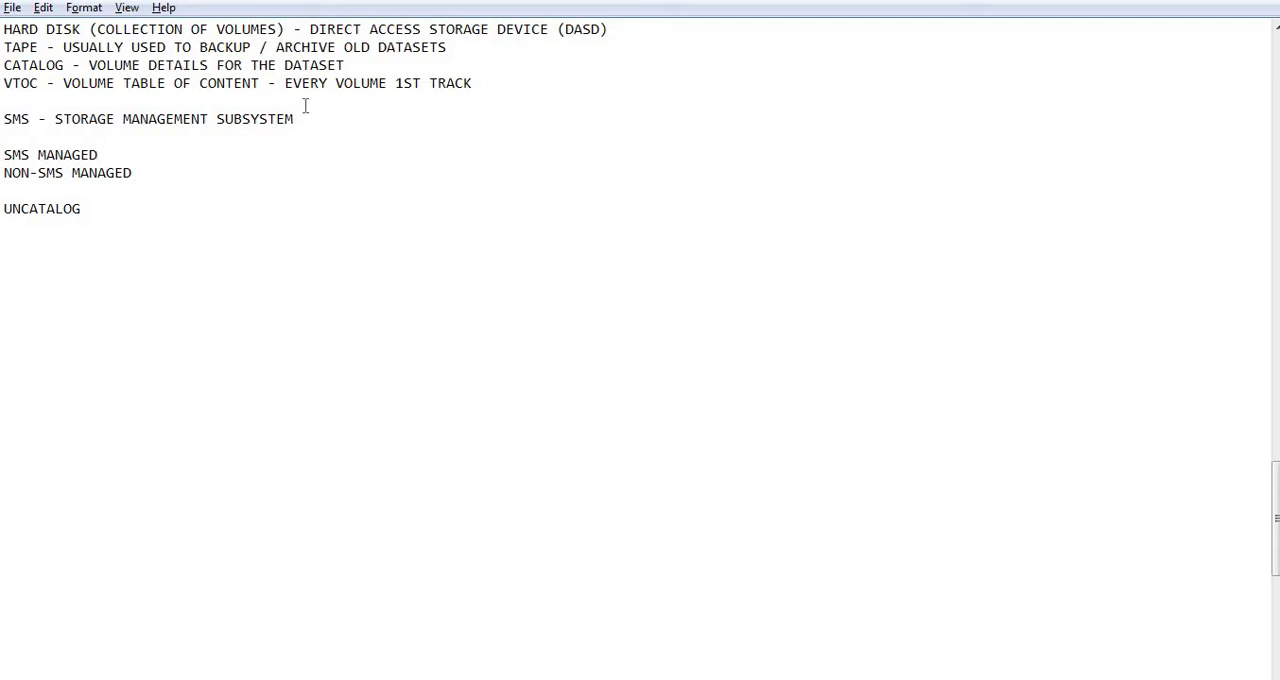
double_click(40, 208)
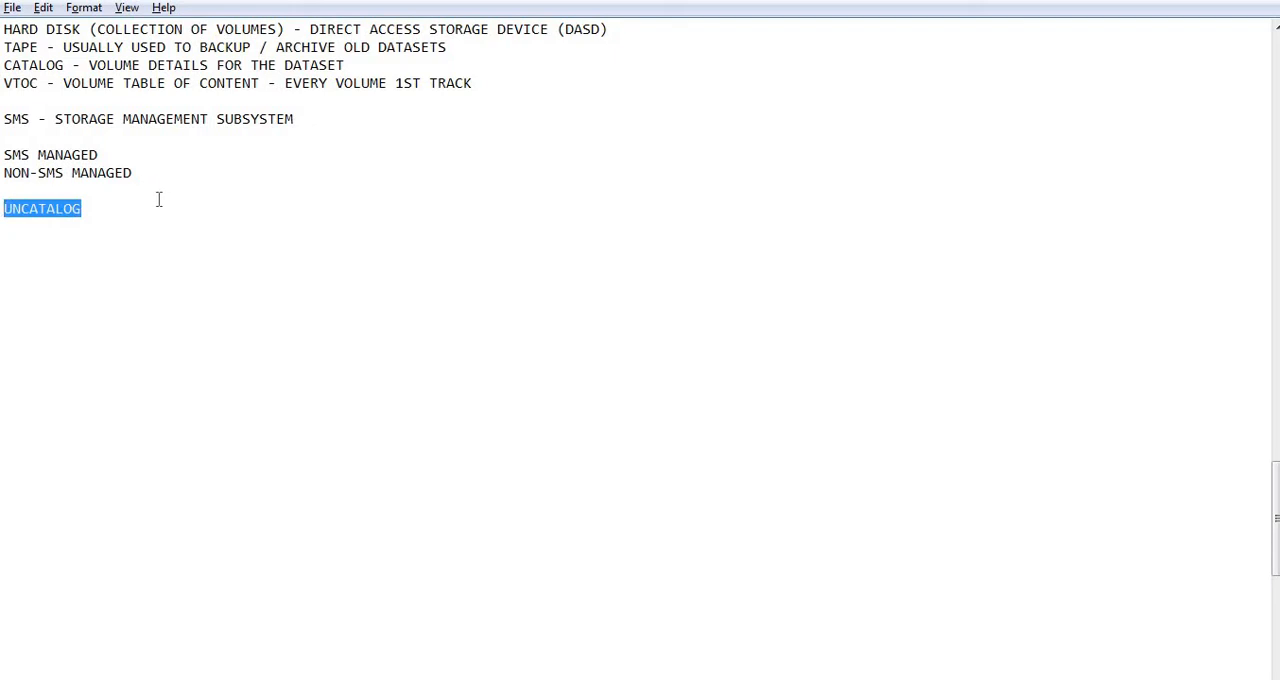
mouse_move(314, 641)
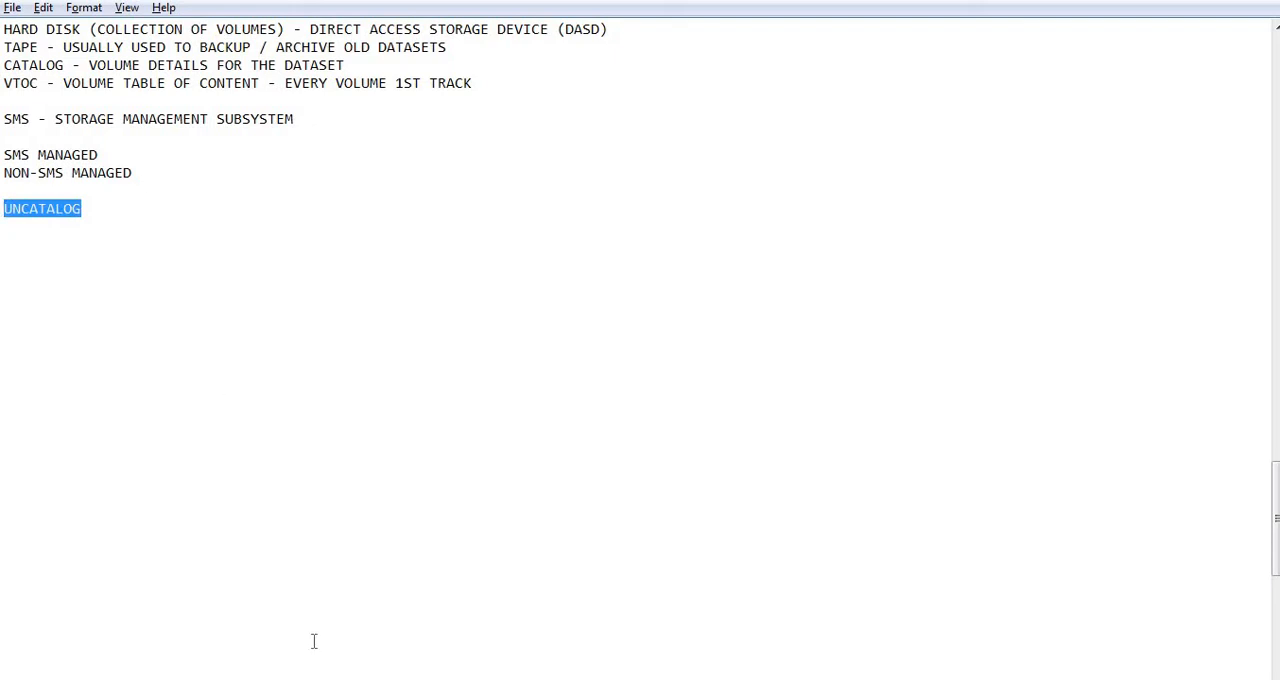
mouse_move(370, 520)
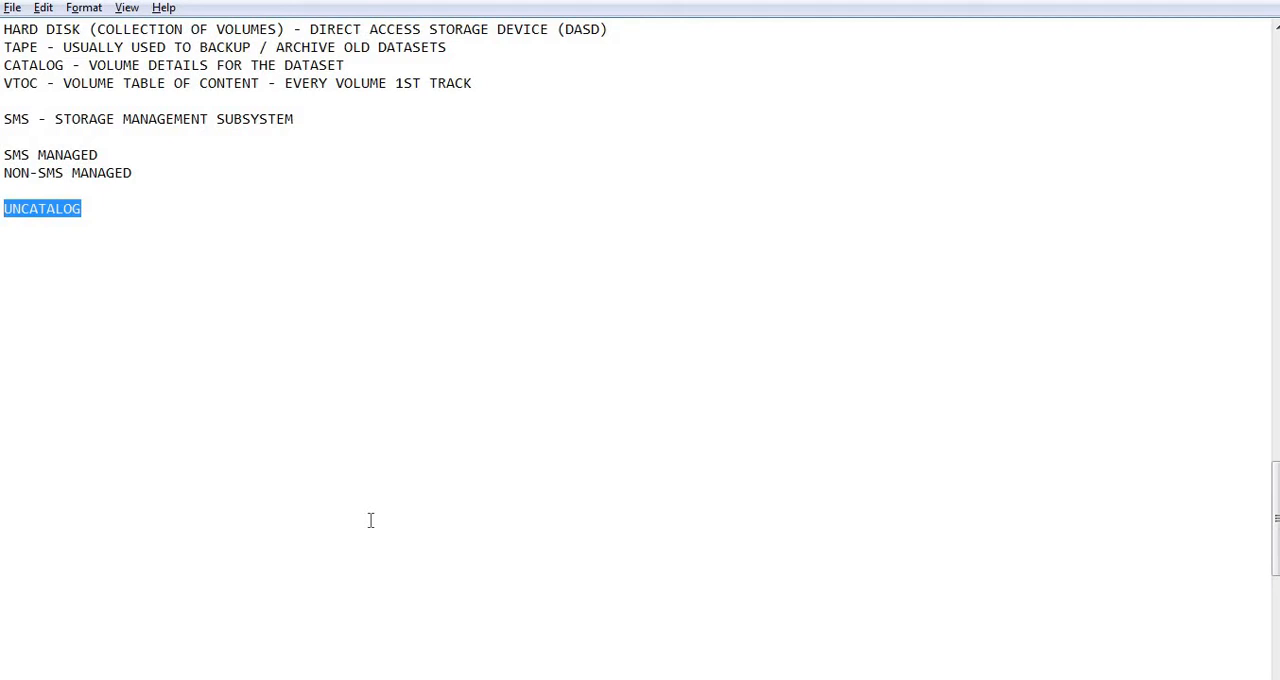
mouse_move(180, 380)
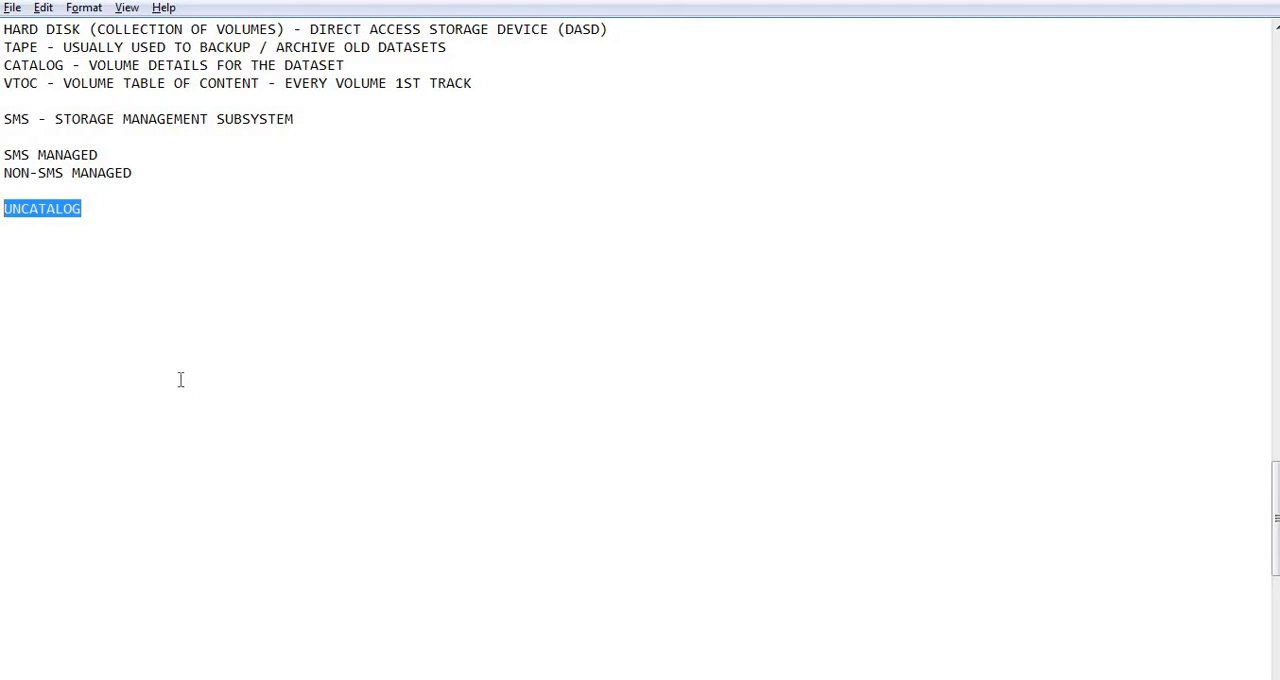
mouse_move(582, 517)
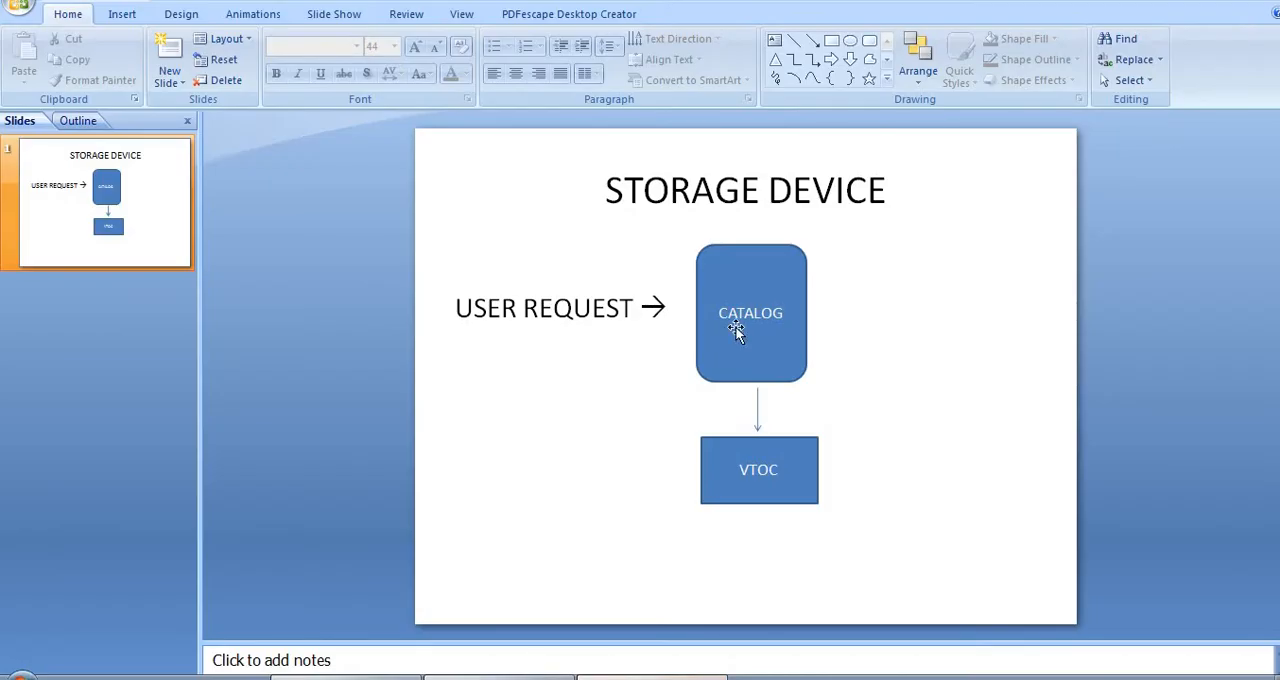
mouse_move(723, 278)
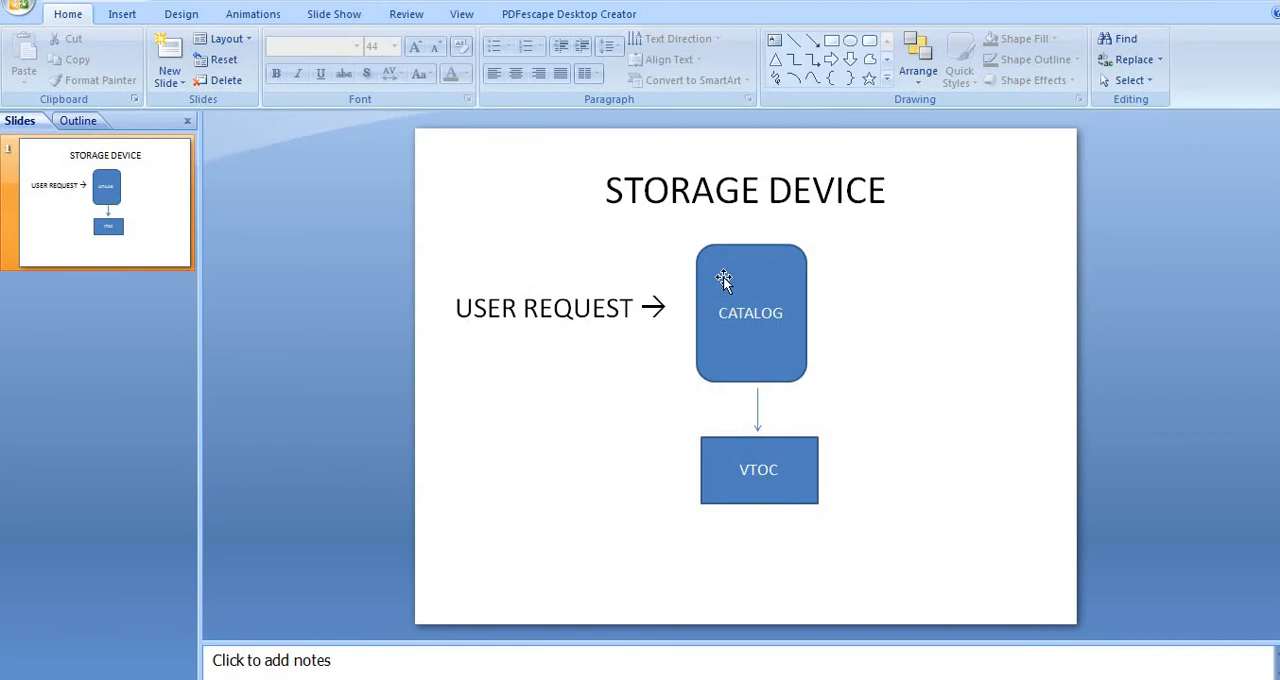
mouse_move(770, 490)
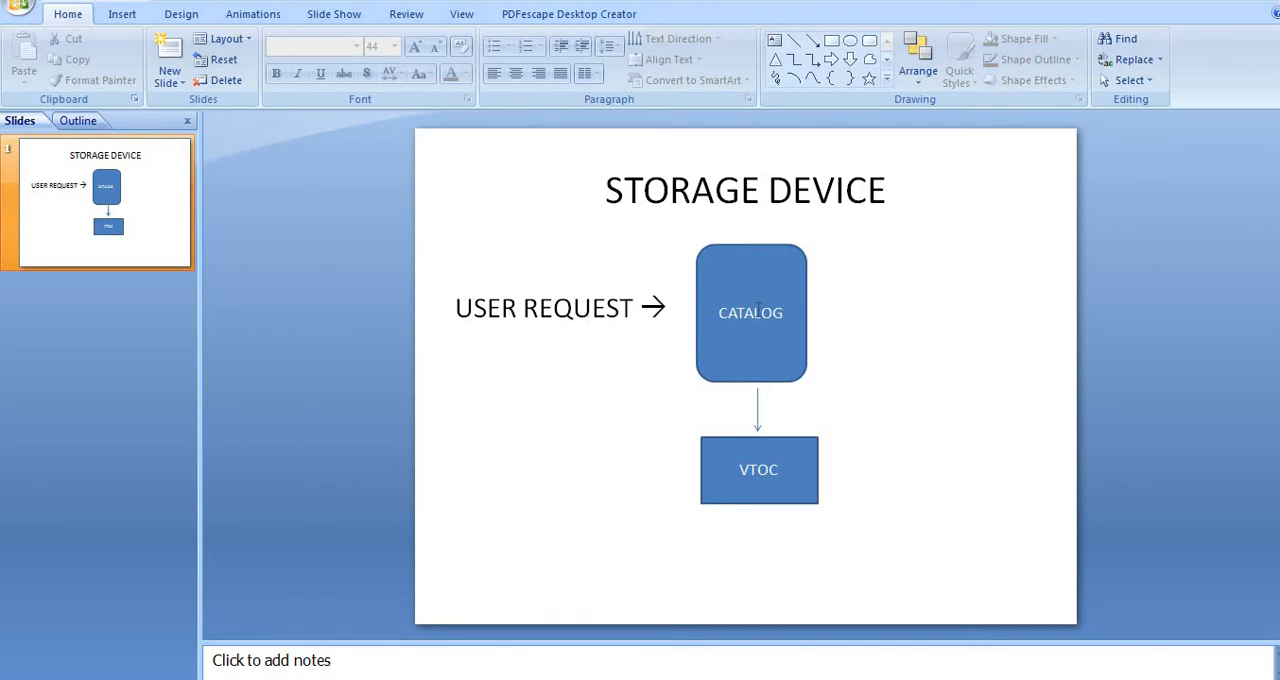
mouse_move(751, 440)
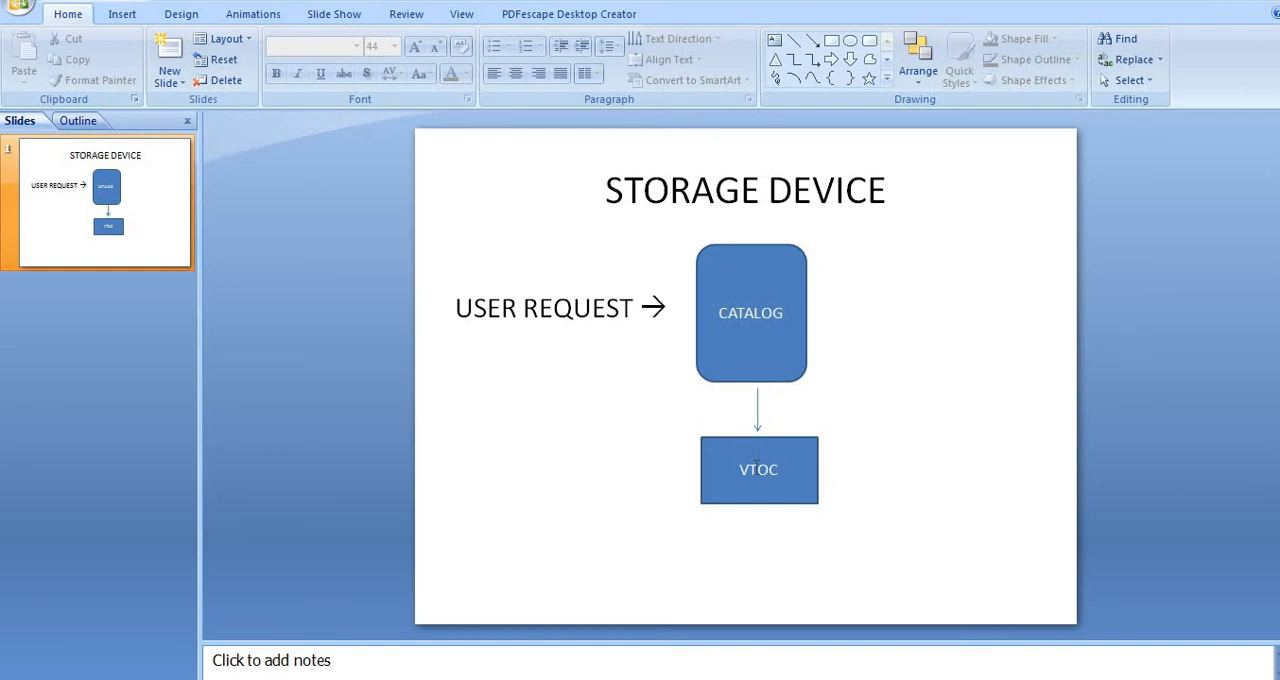
mouse_move(561, 317)
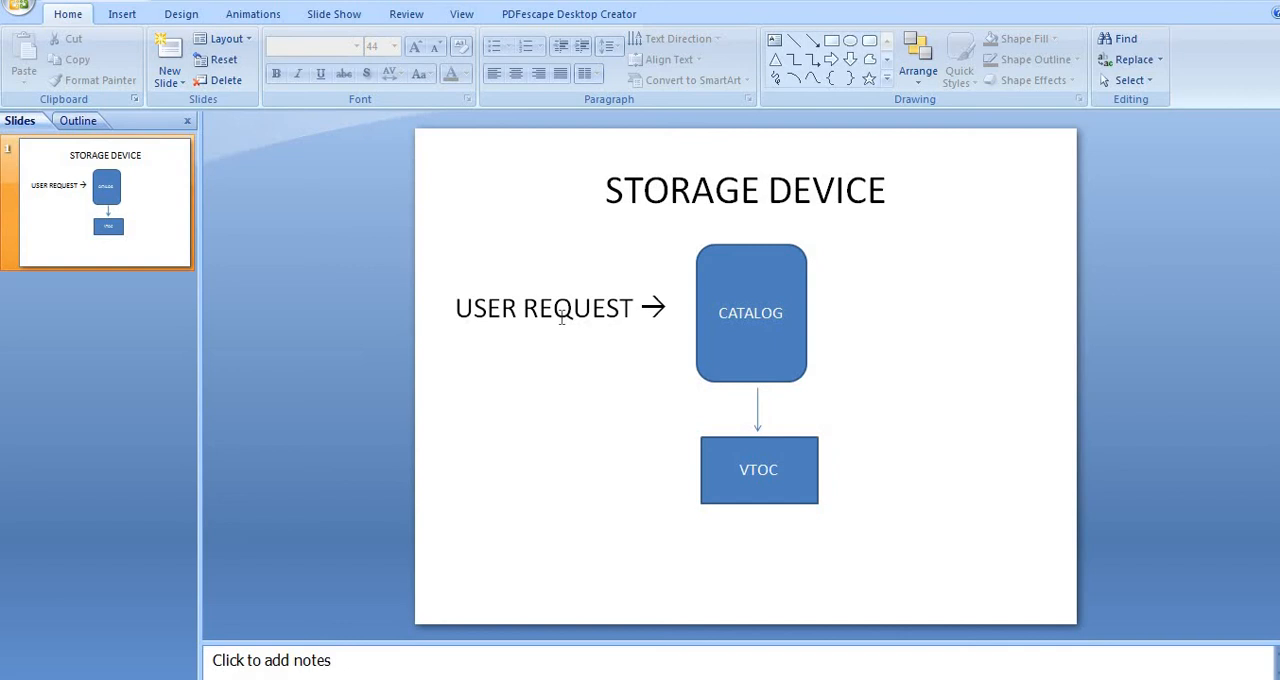
Show the STORAGE DEVICE slide with user request flowing to CATALOG, then VTOC.
click(757, 410)
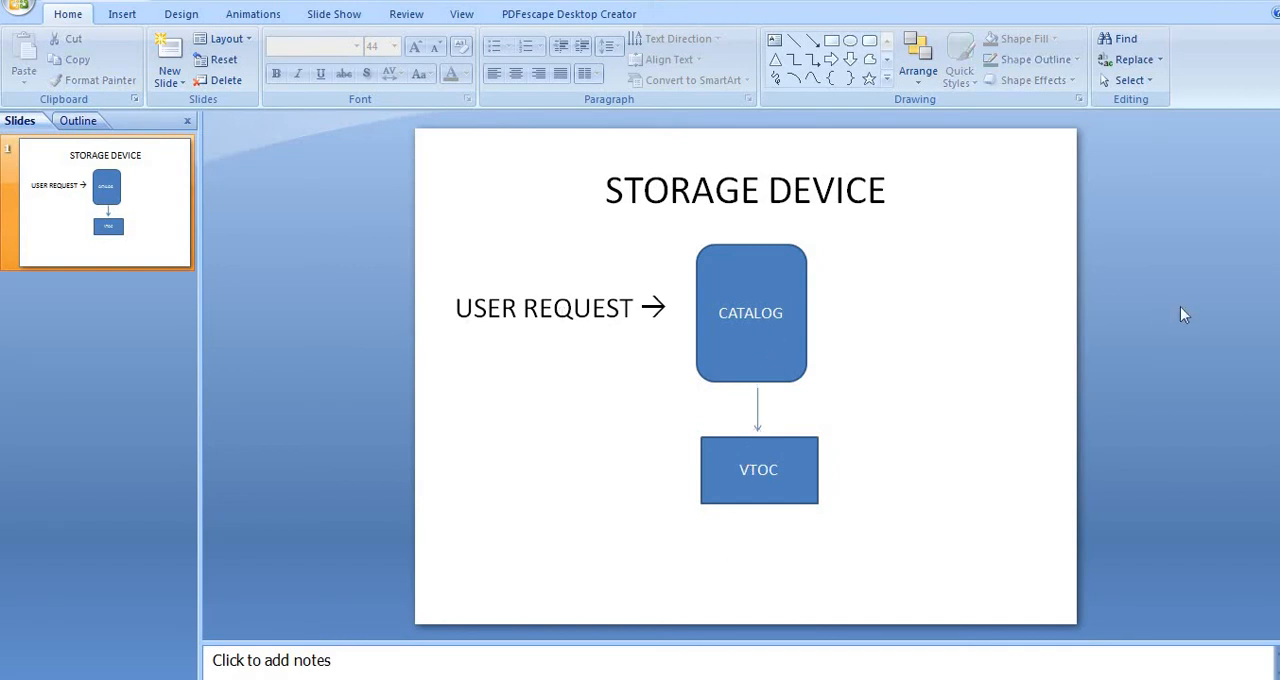
mouse_move(544, 476)
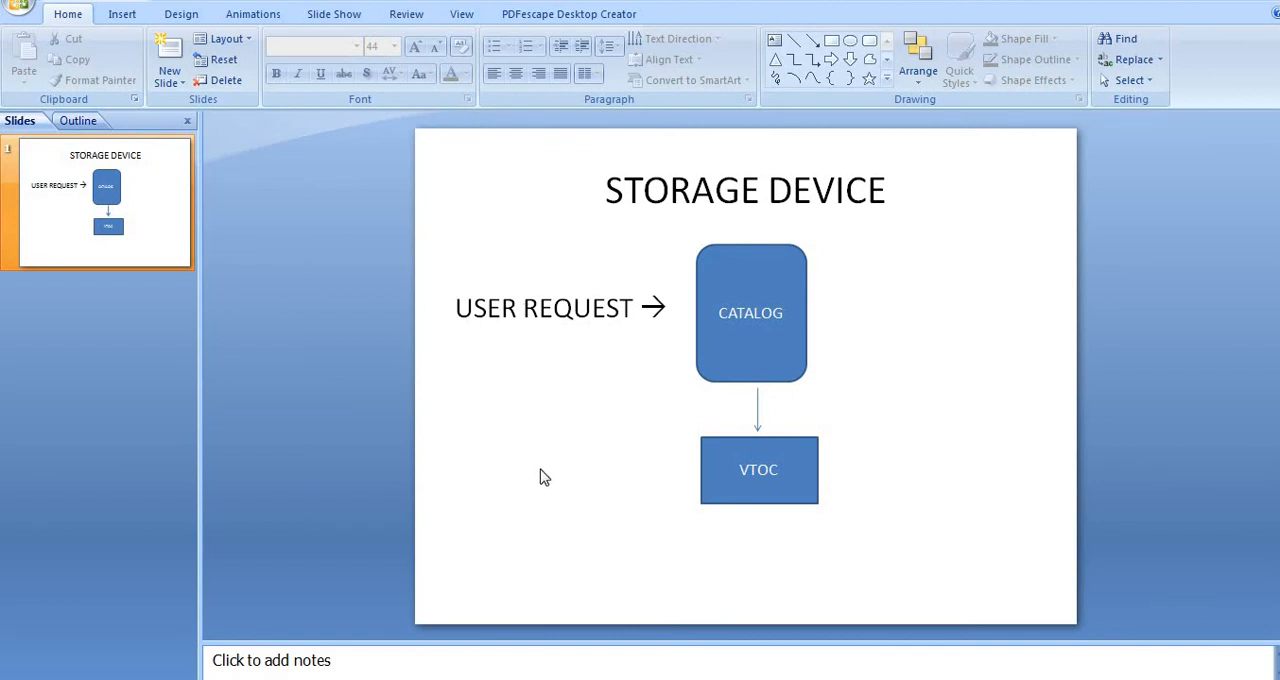
mouse_move(715, 470)
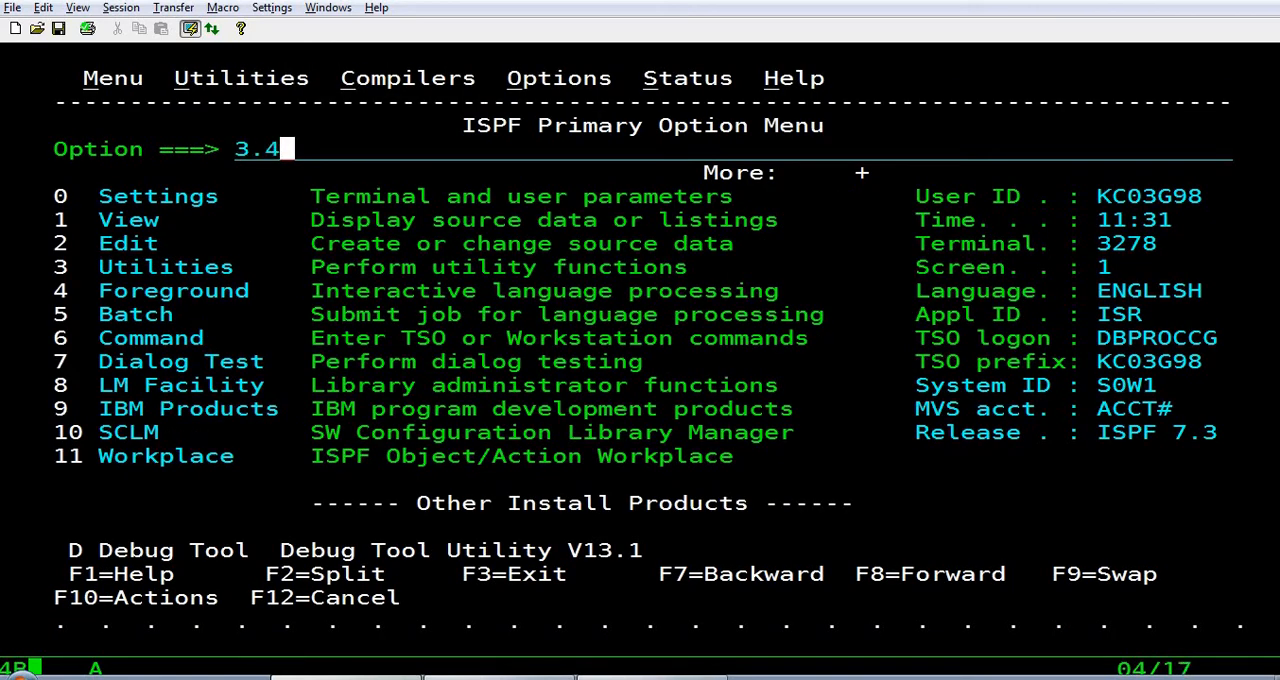
From the 3.4 list, rename KC03G98.TRNG1.TEST.PSFILE to PSFILEA, then back to PSFILE.
key(Enter)
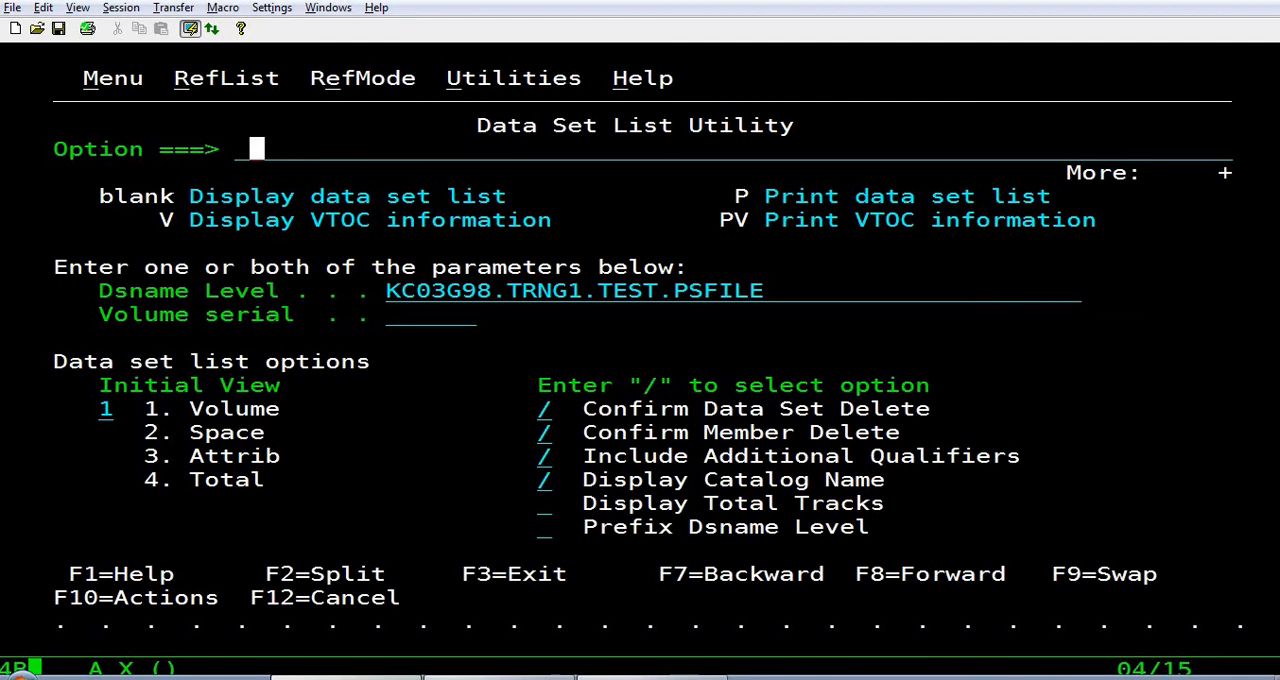
key(Enter)
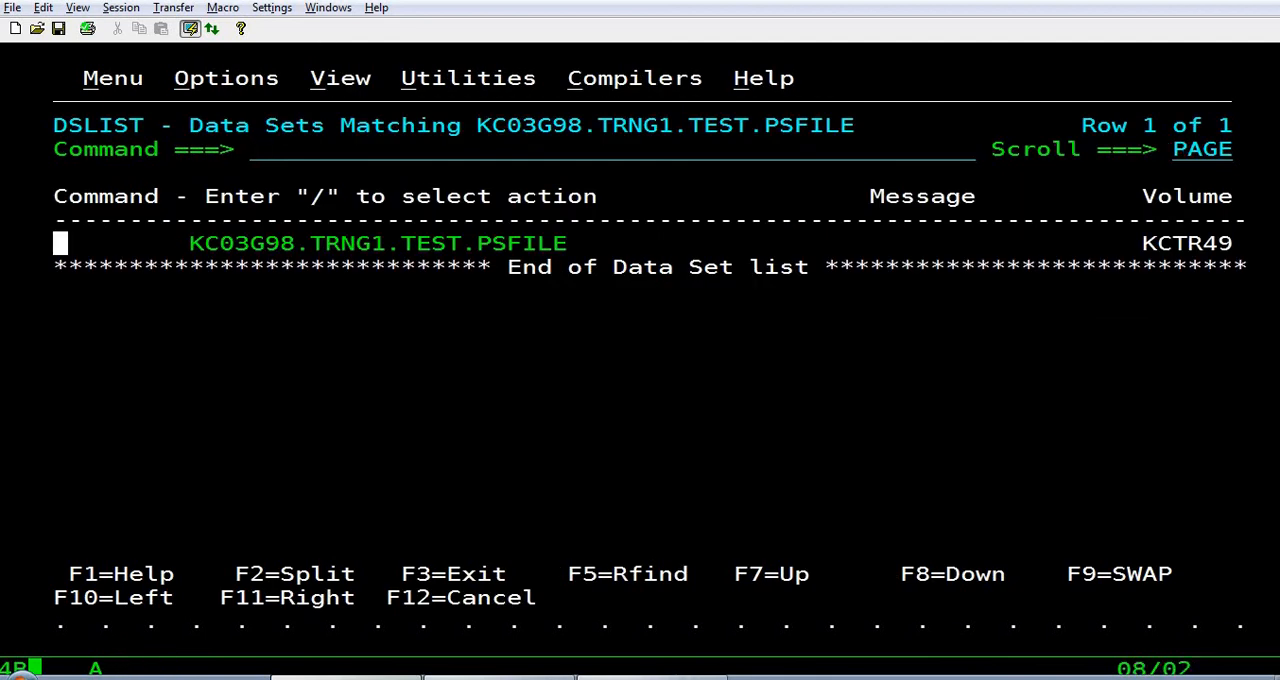
text(R)
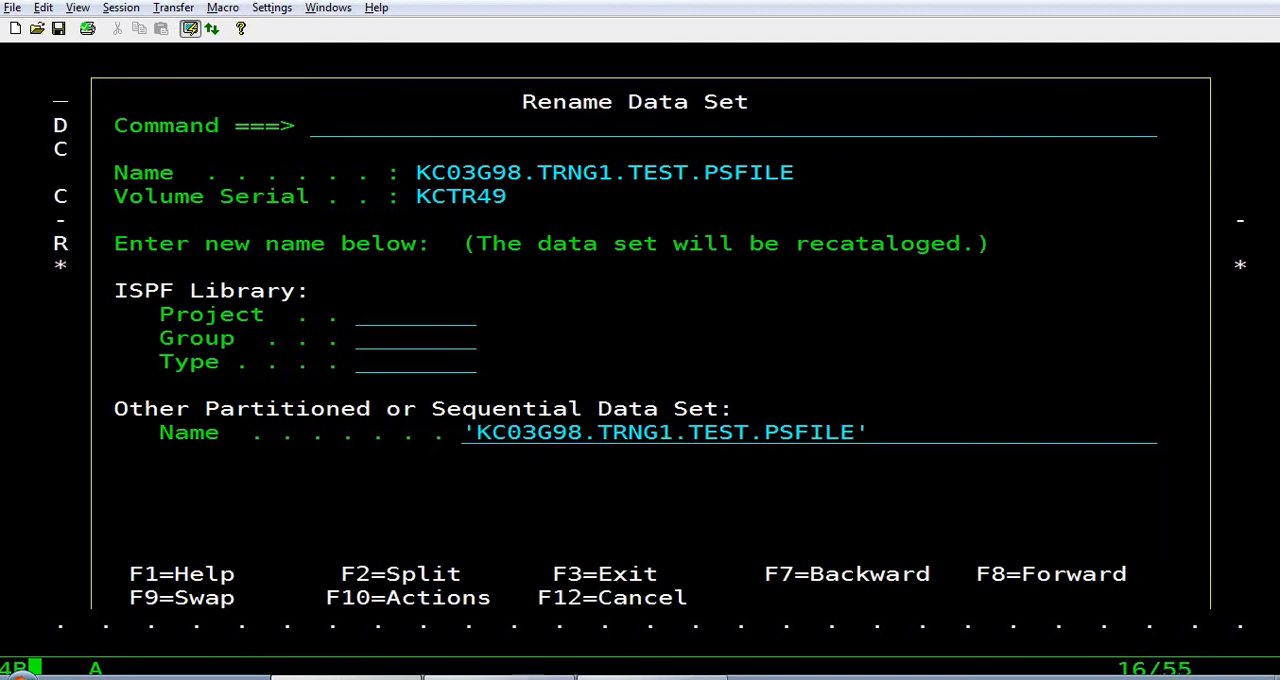
text(A)
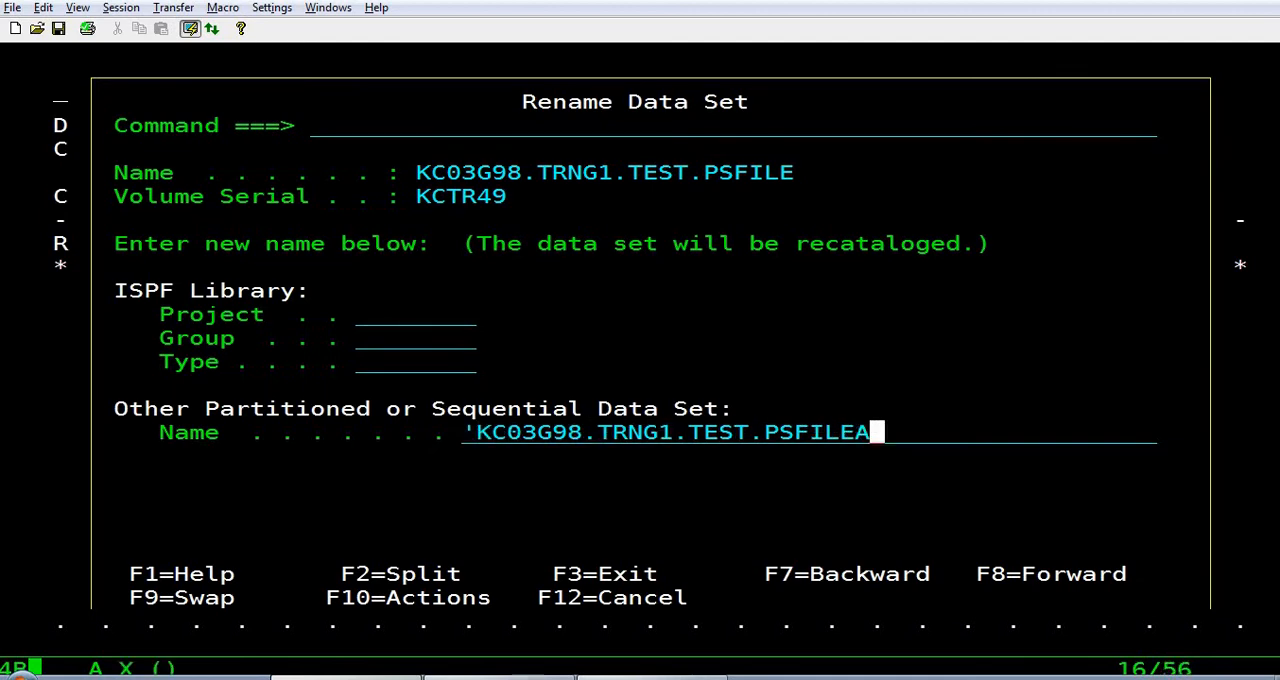
key(Enter)
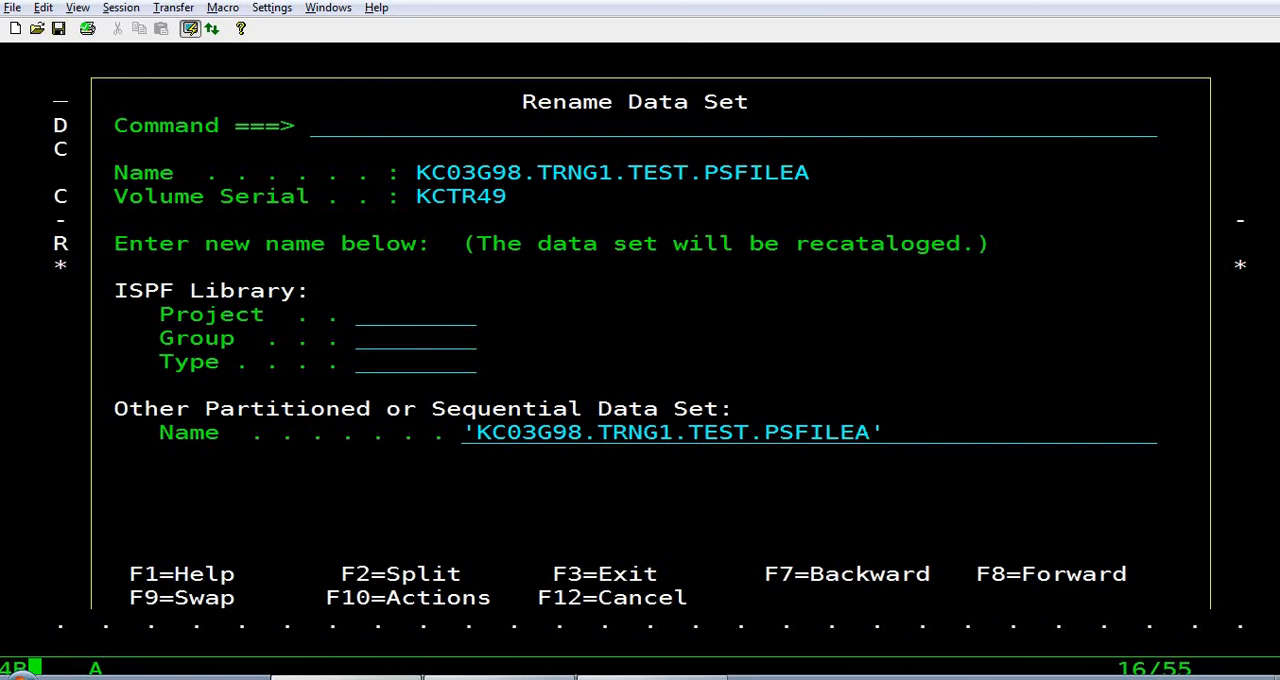
key(Backspace)
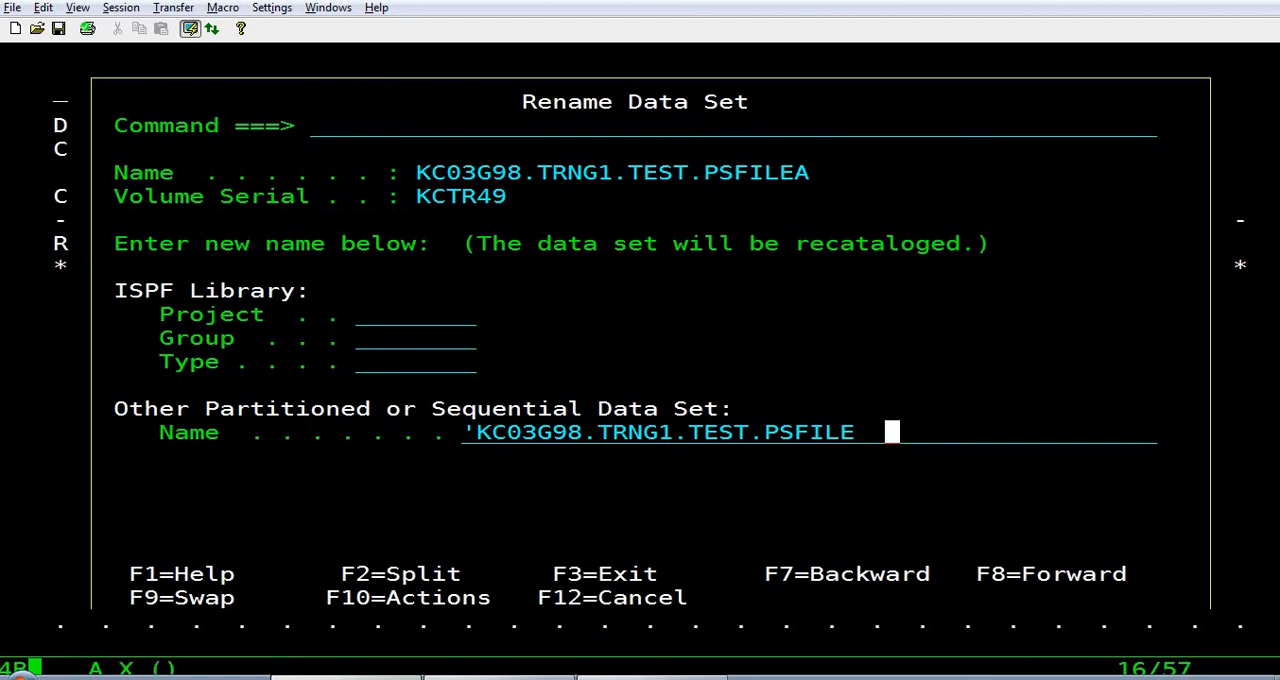
key(Enter)
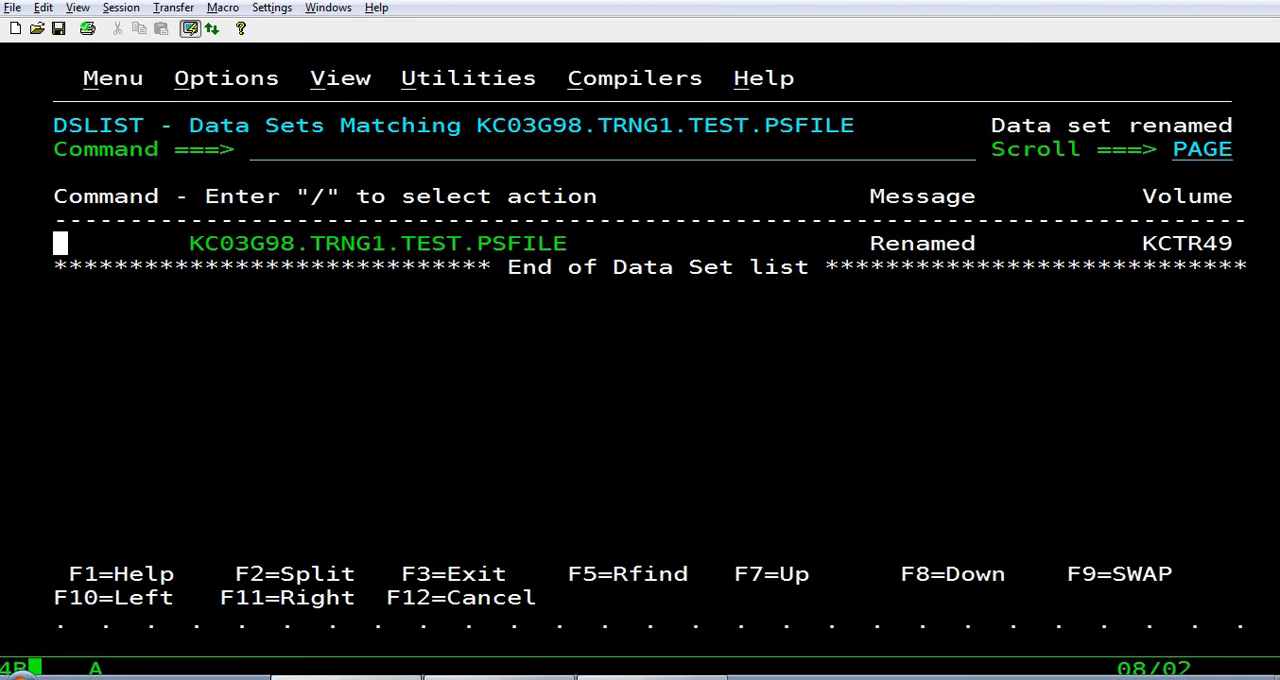
Copy TRNG1.TEST.PSFILE to the new data set 'KC03G98.TRNG3.TEST.PSFILE'.
text(CO)
text('KC03)
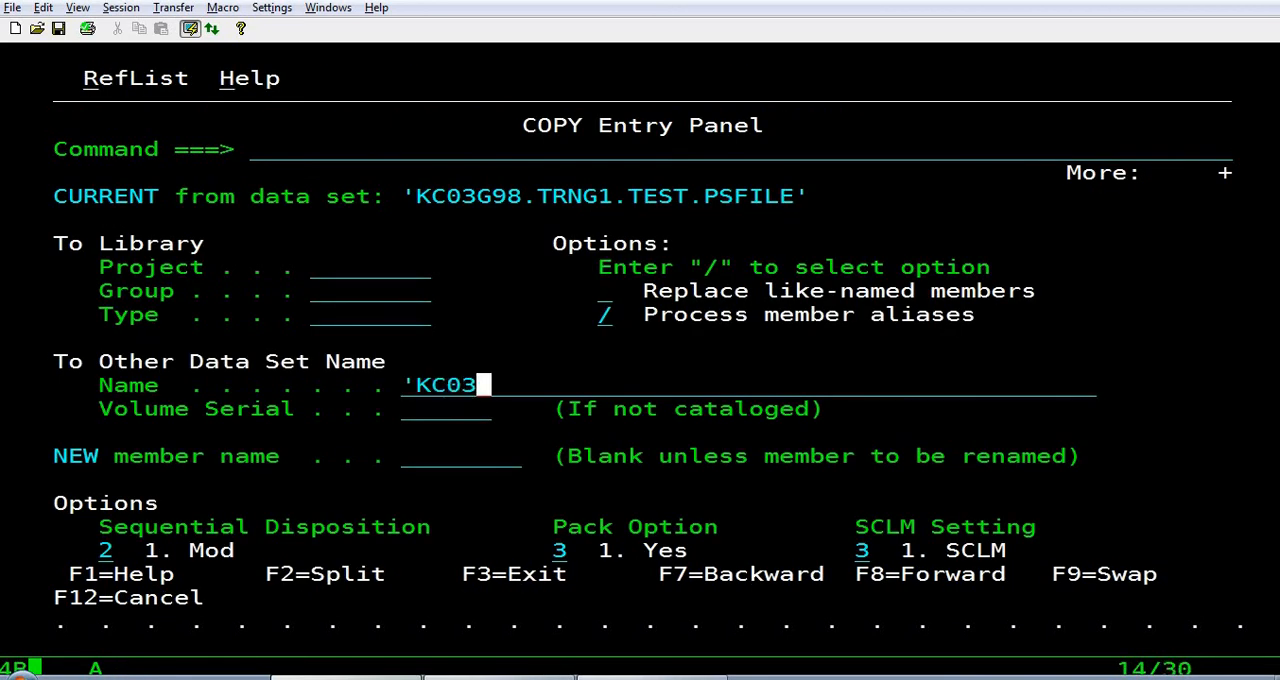
text(G98.)
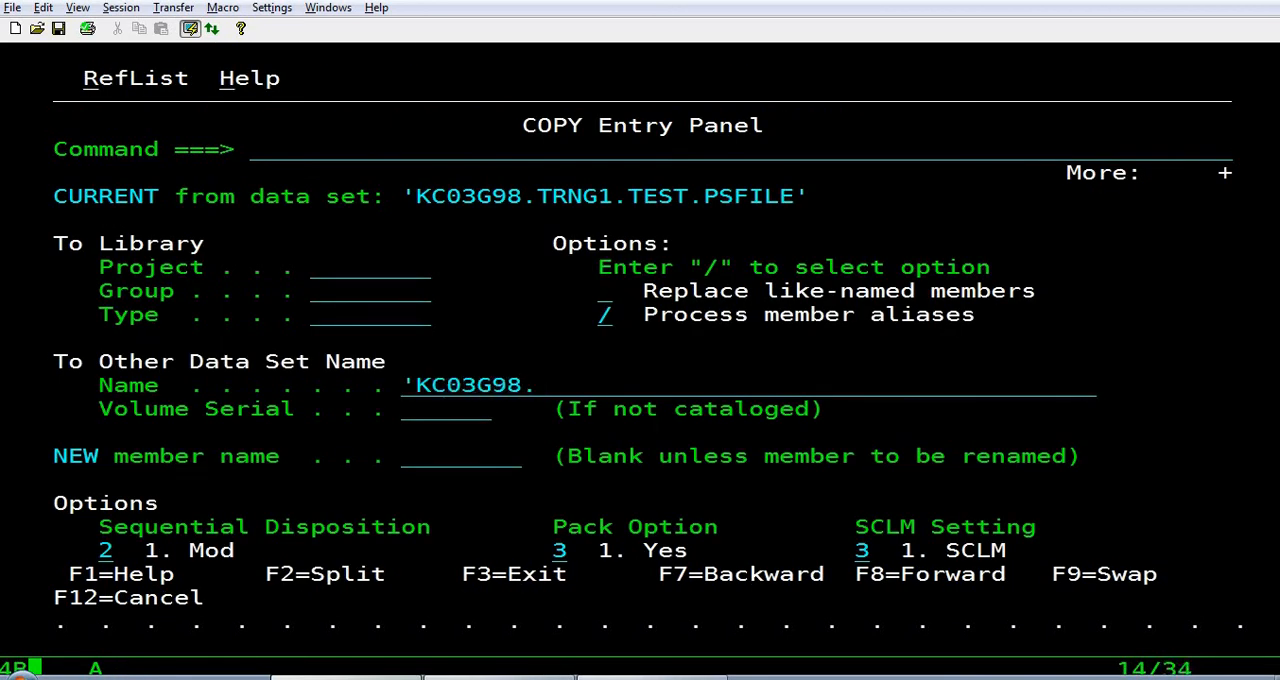
text(TRN)
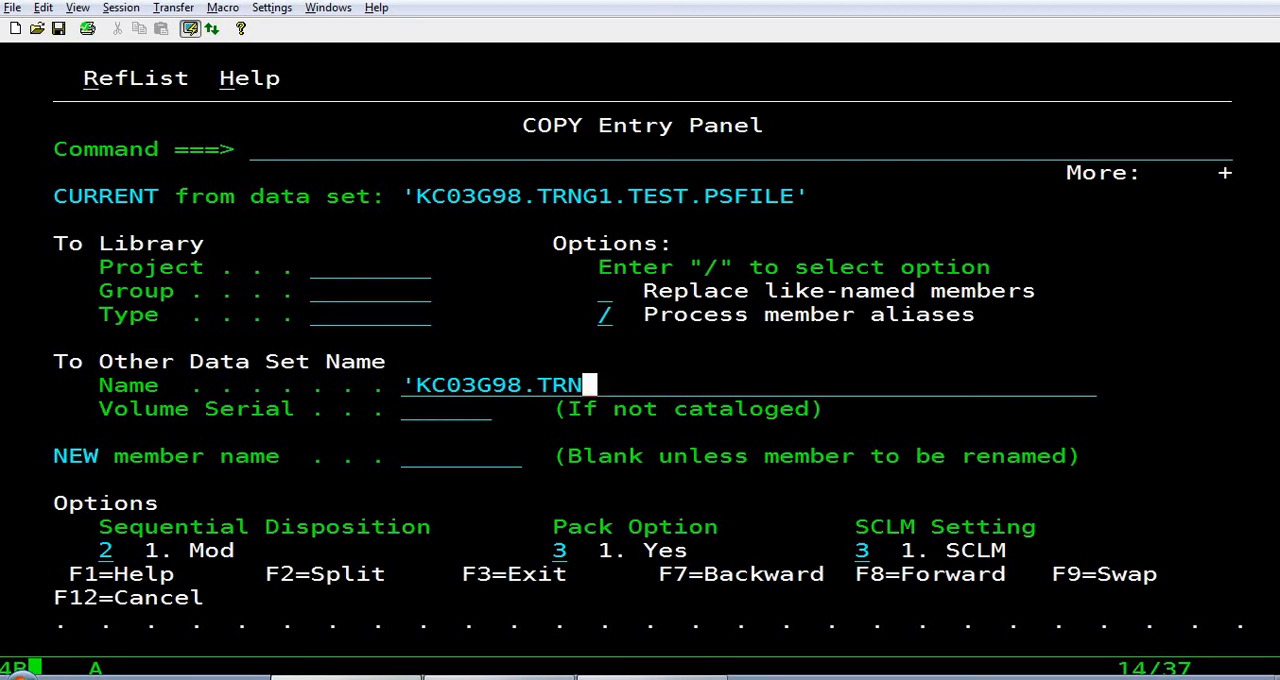
text(G2.)
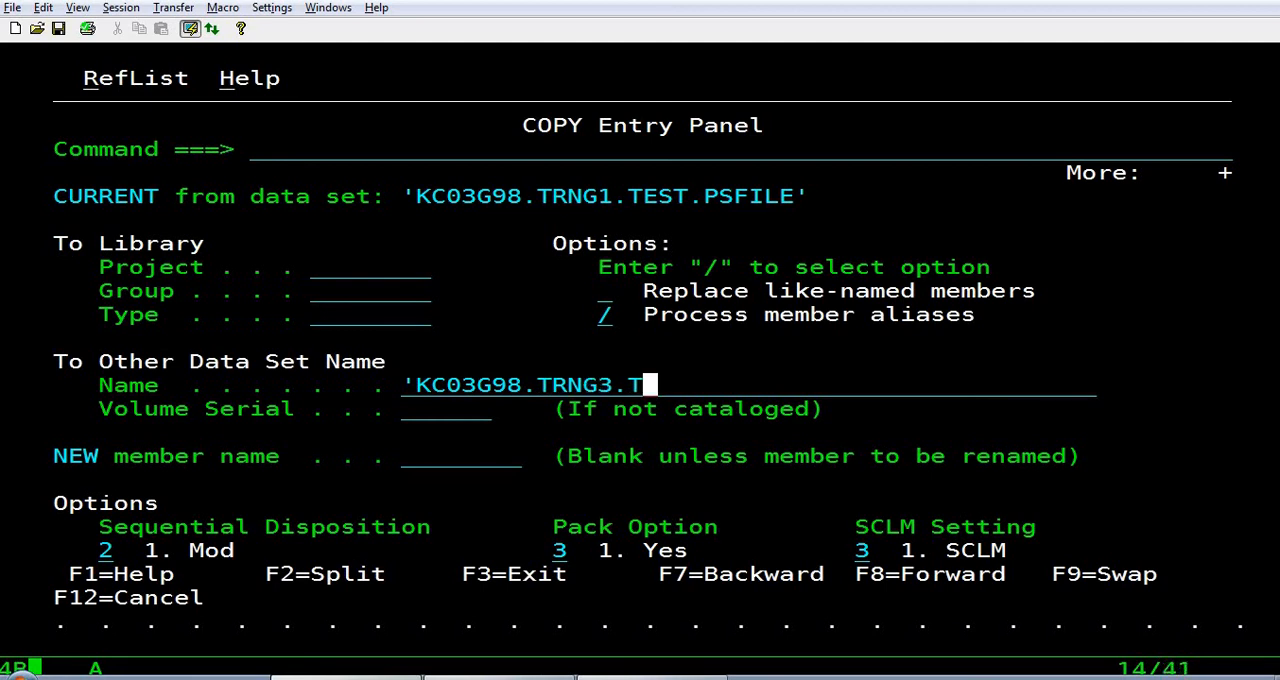
text(EST.PSFILE)
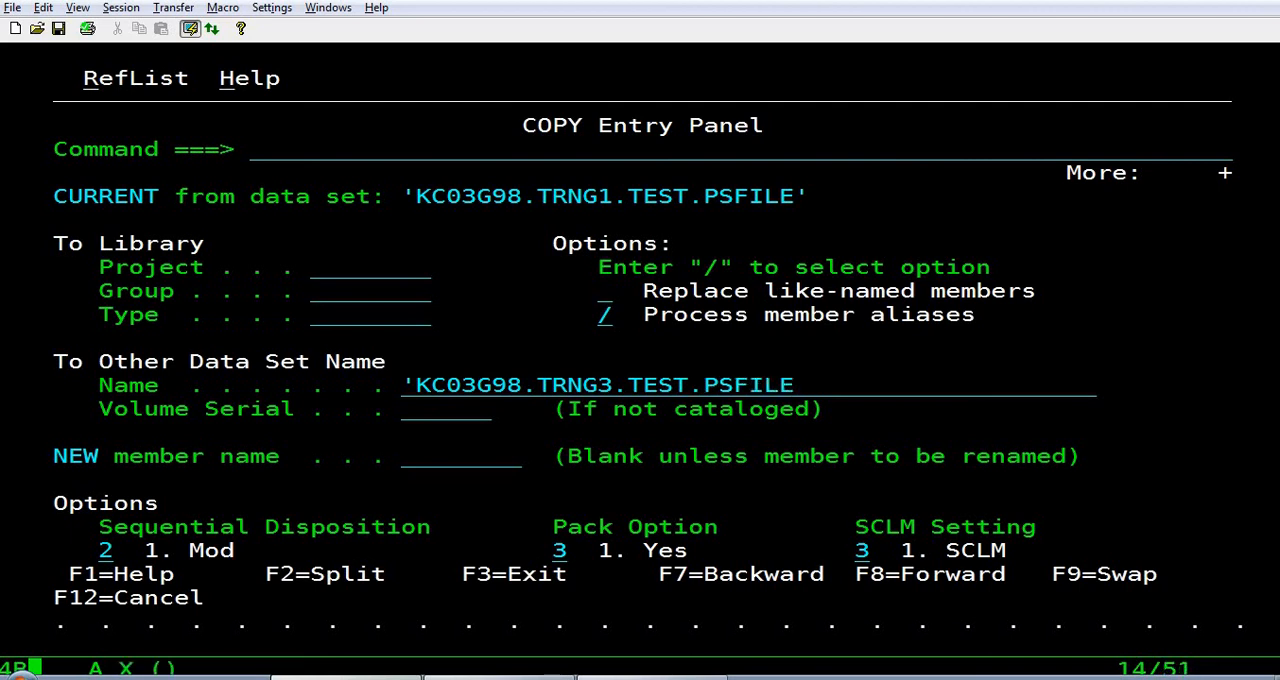
key(Enter)
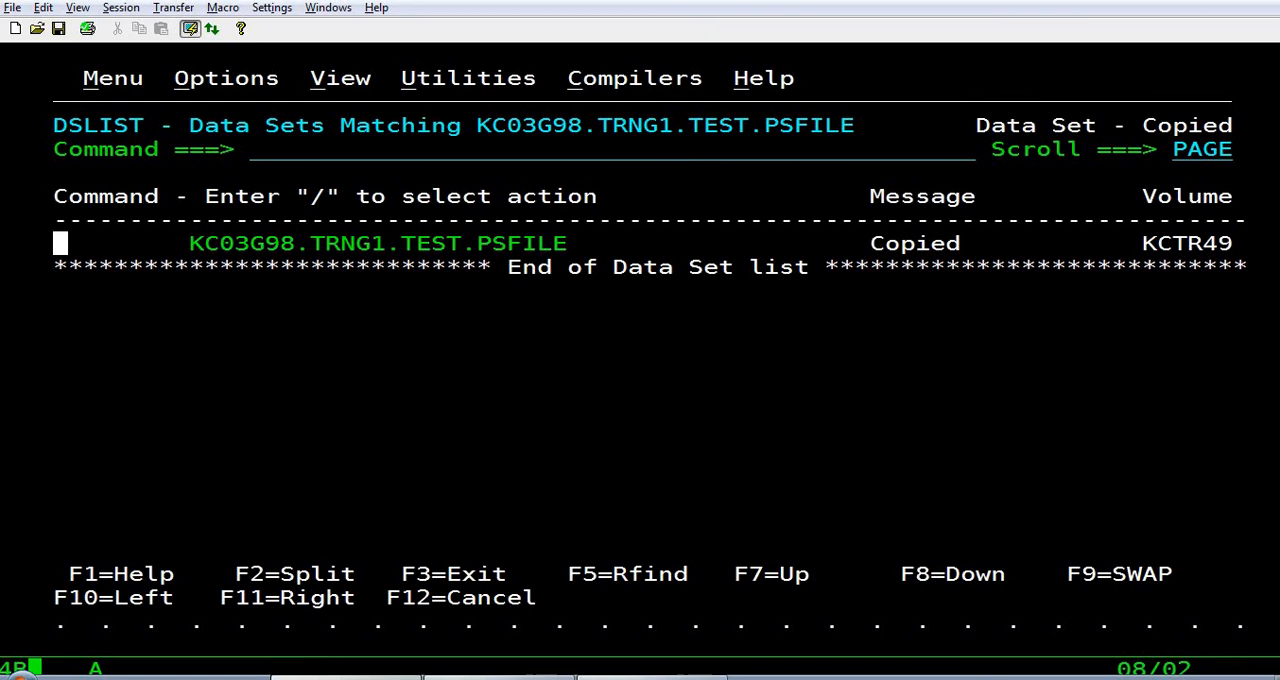
Display the data set list for the new TRNG3 copy on volume KCTR24.
text(CO)
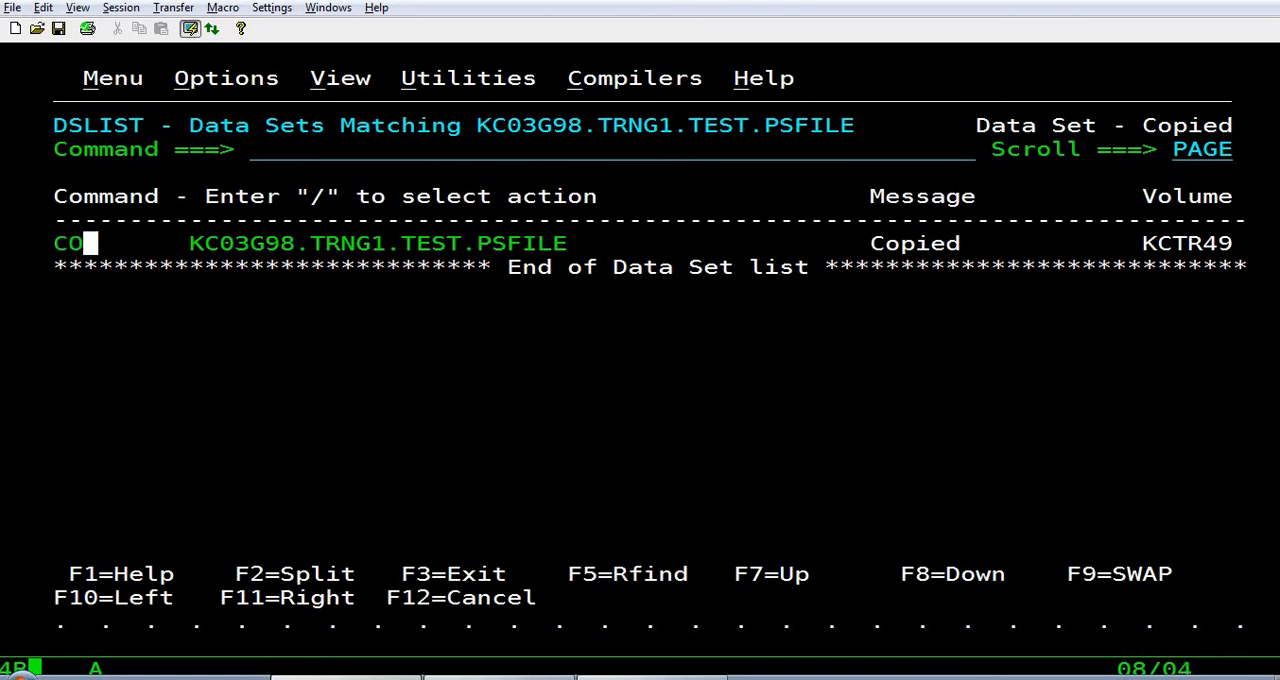
key(BackSpace)
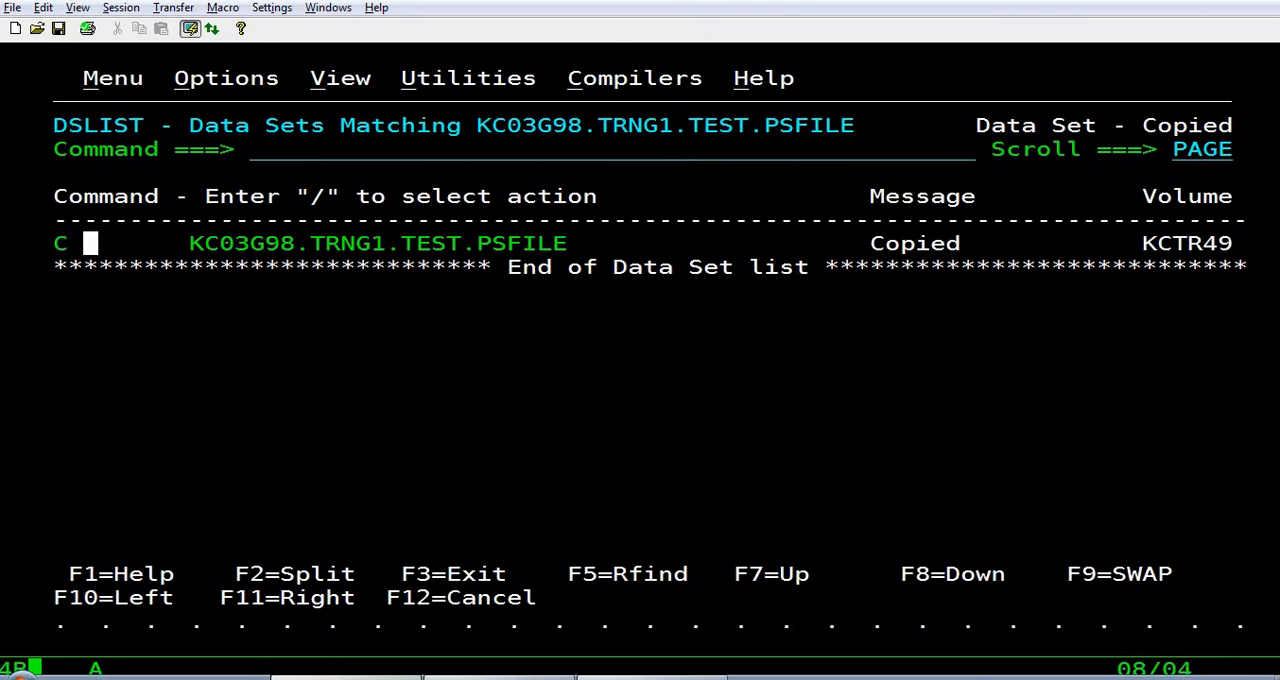
key(BackSpace)
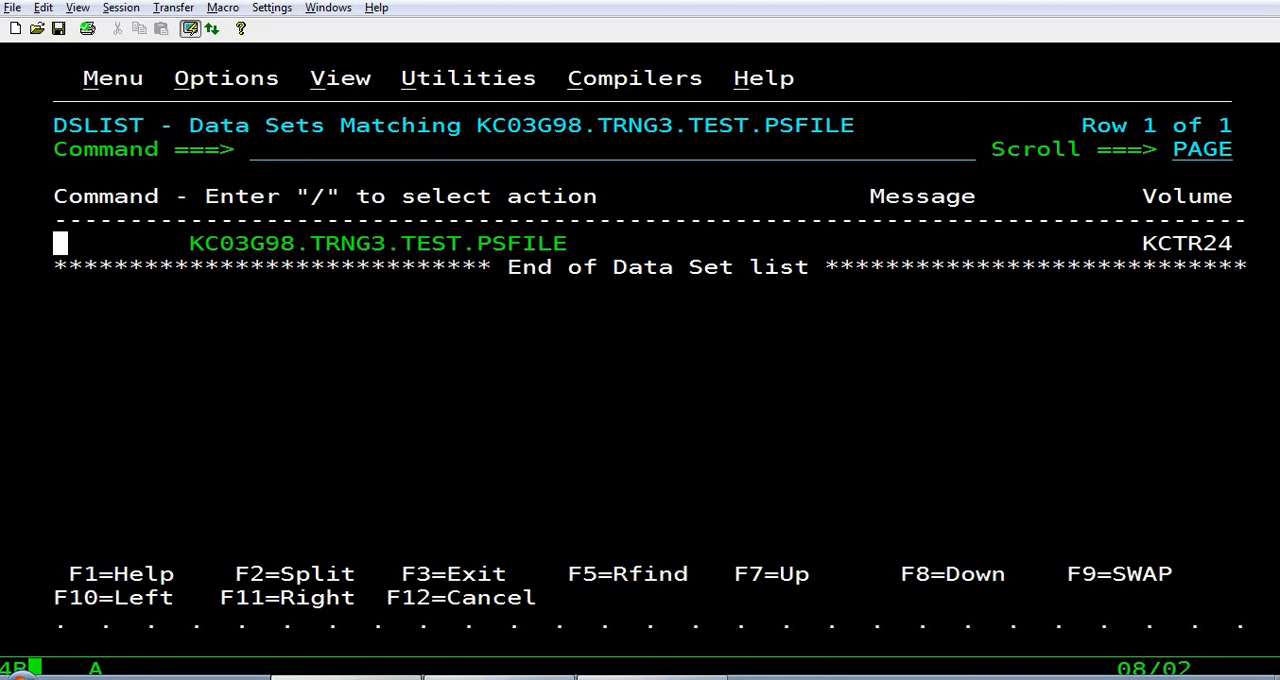
Edit the TRNG3 copy, clear warnings with RES, and delete lines 5 onward with D99999.
text(E)
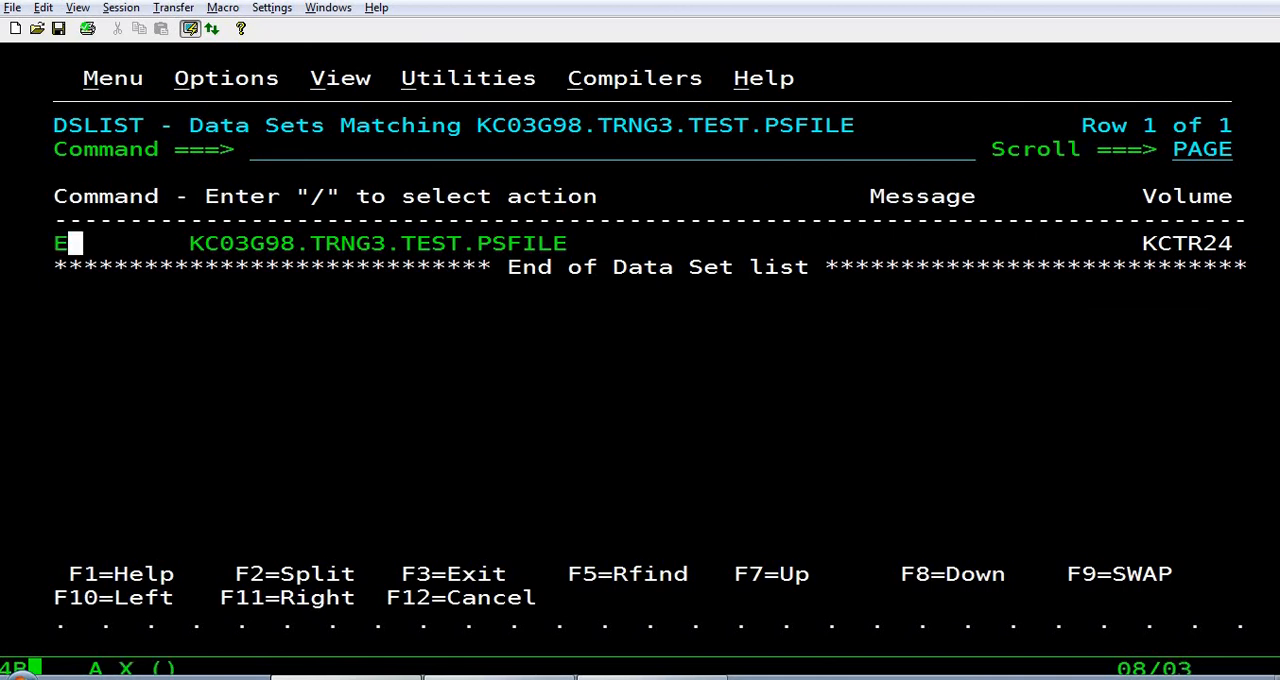
text(RES)
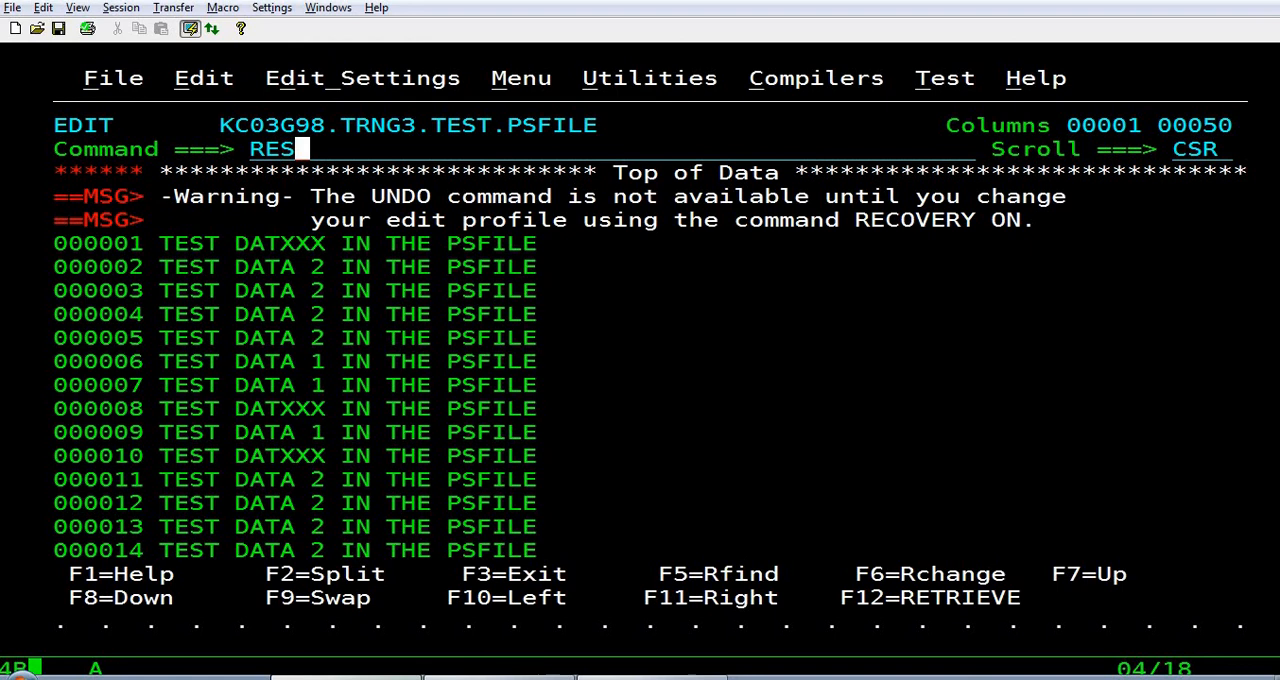
key(Enter)
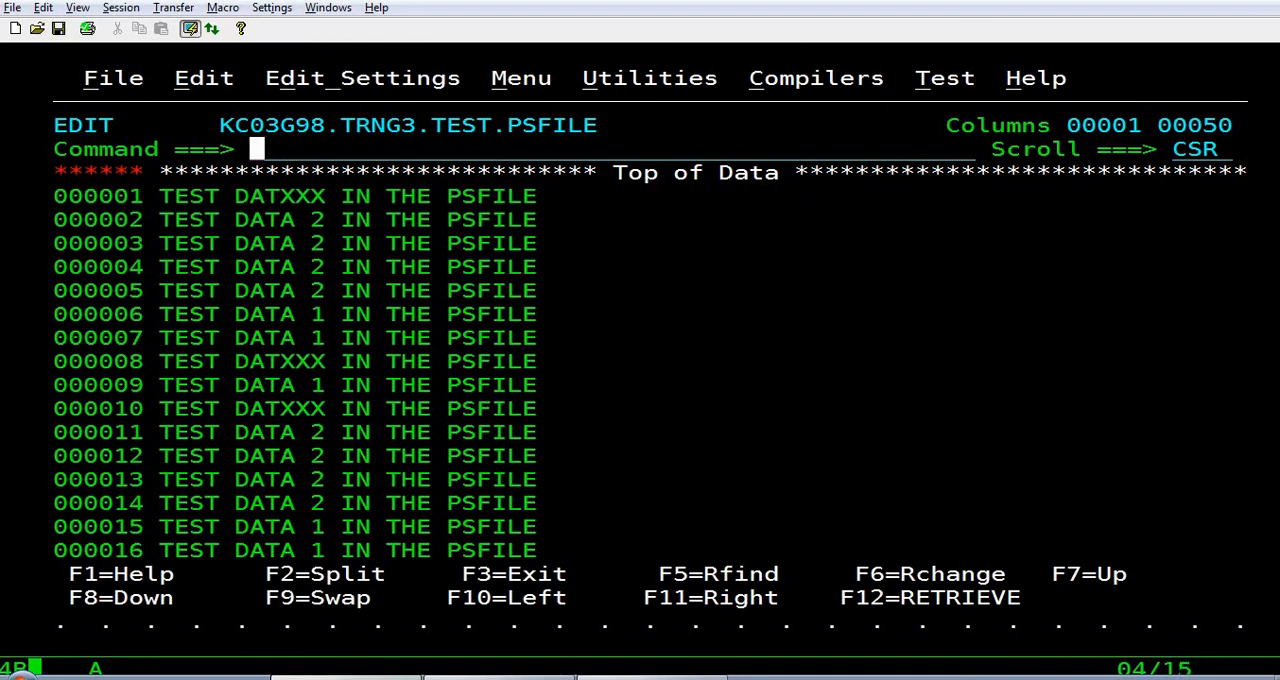
text(C)
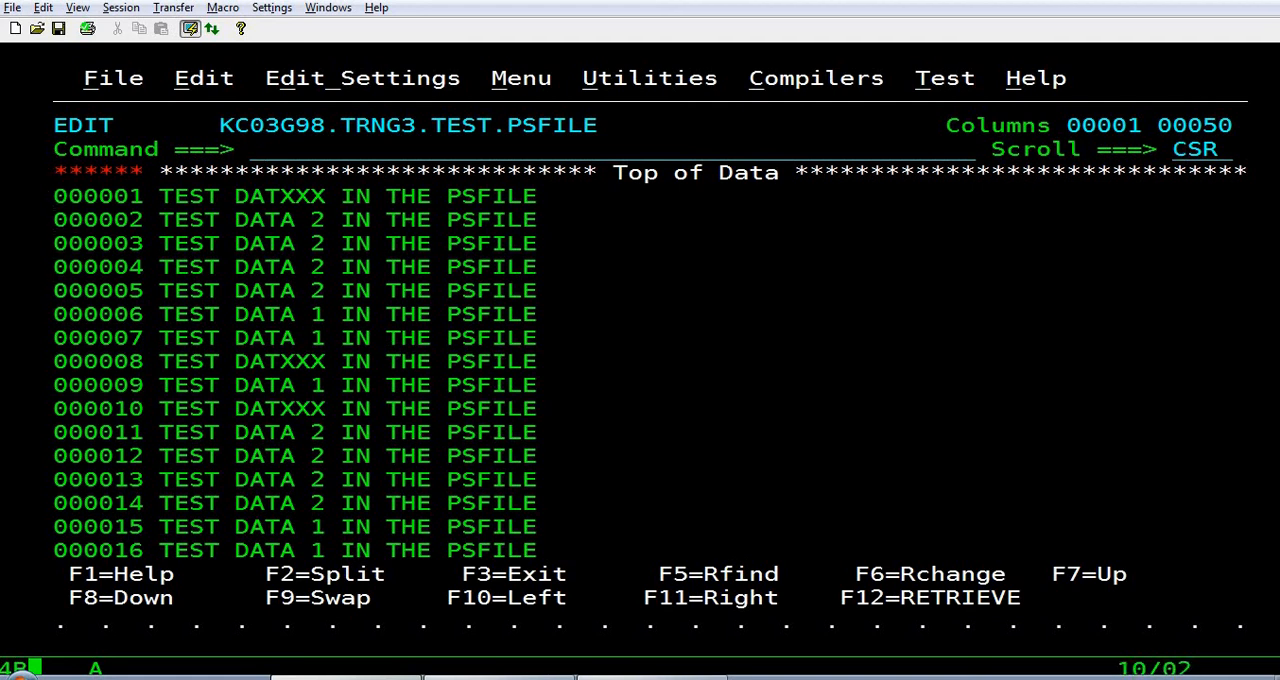
text(D99999)
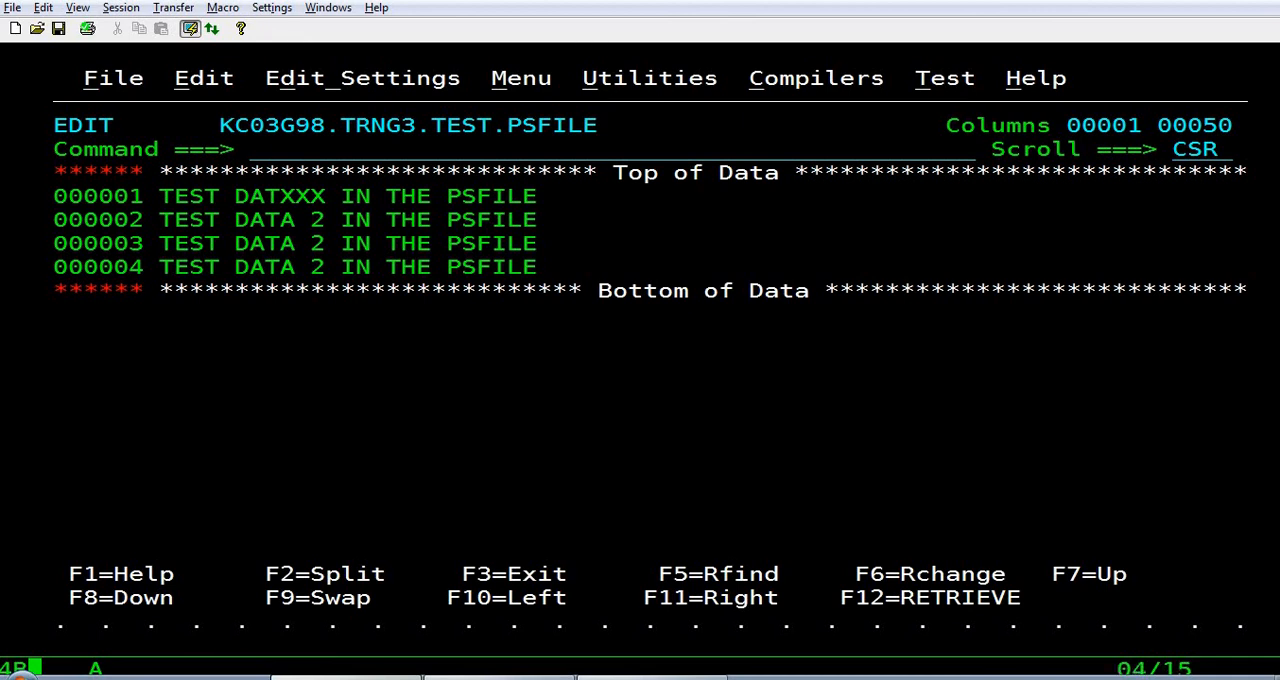
Change all PSFILE to PSFILX with C ALL and exit to the data set list.
text(C ALL PSFI)
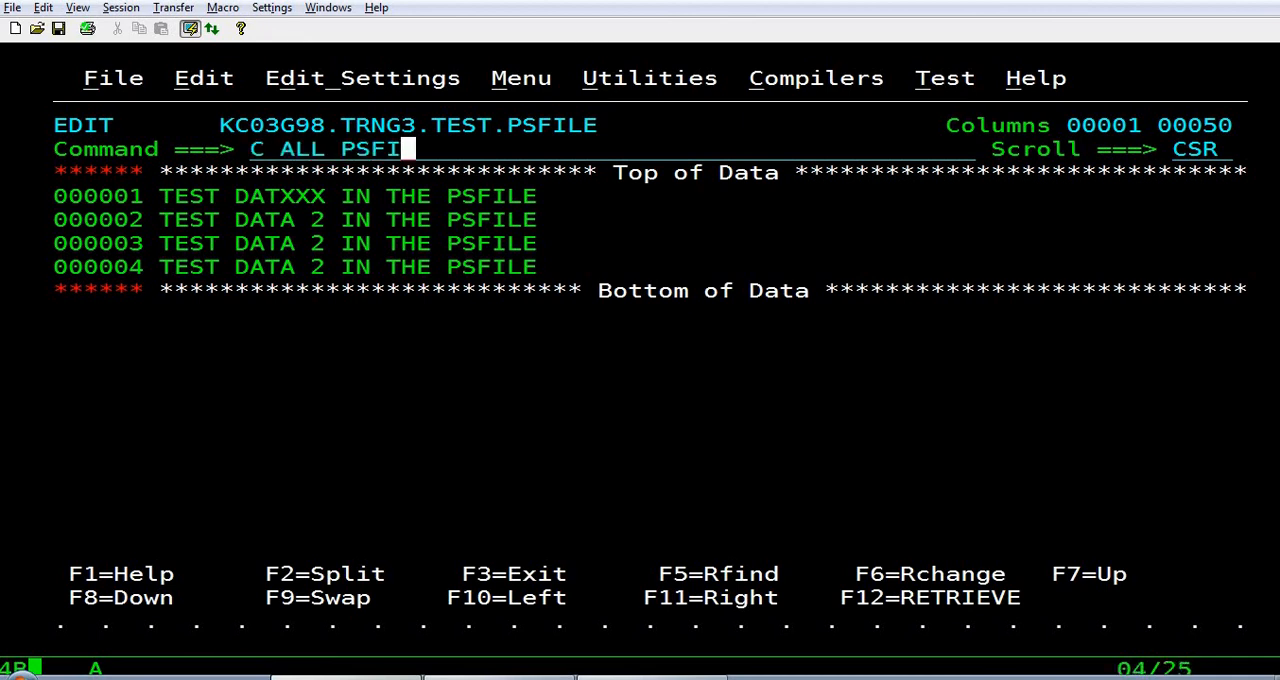
text(LE PSFIL)
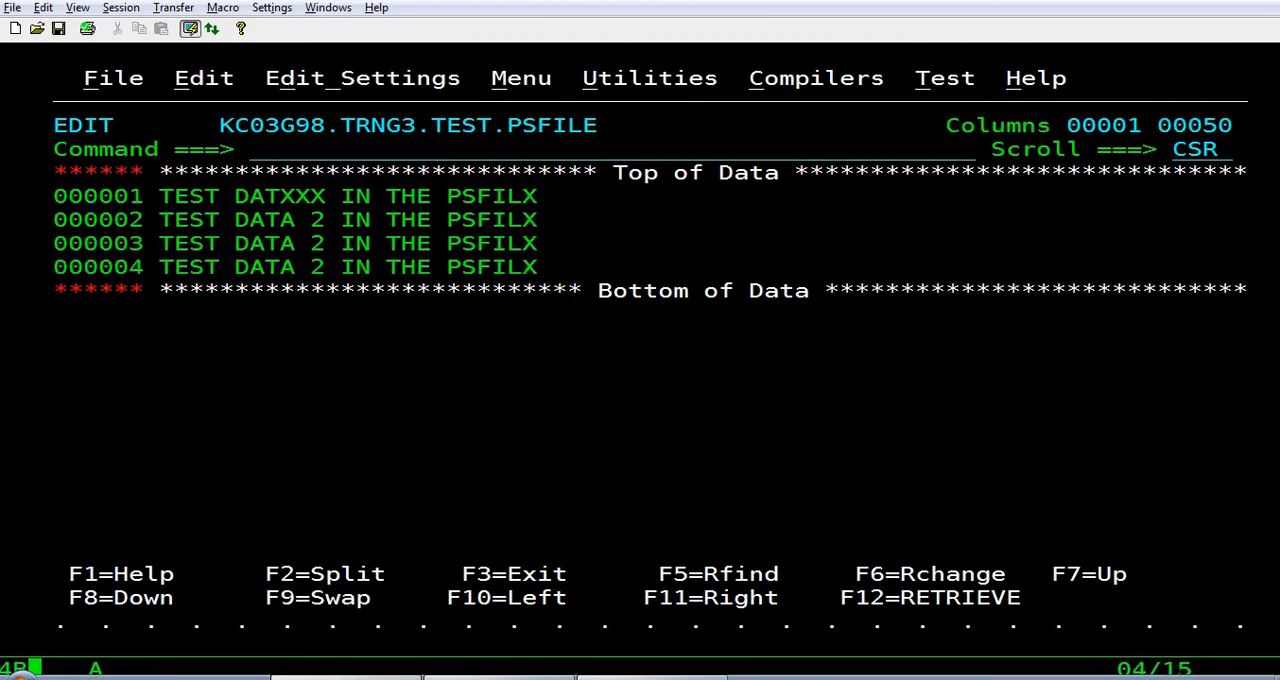
key(F3)
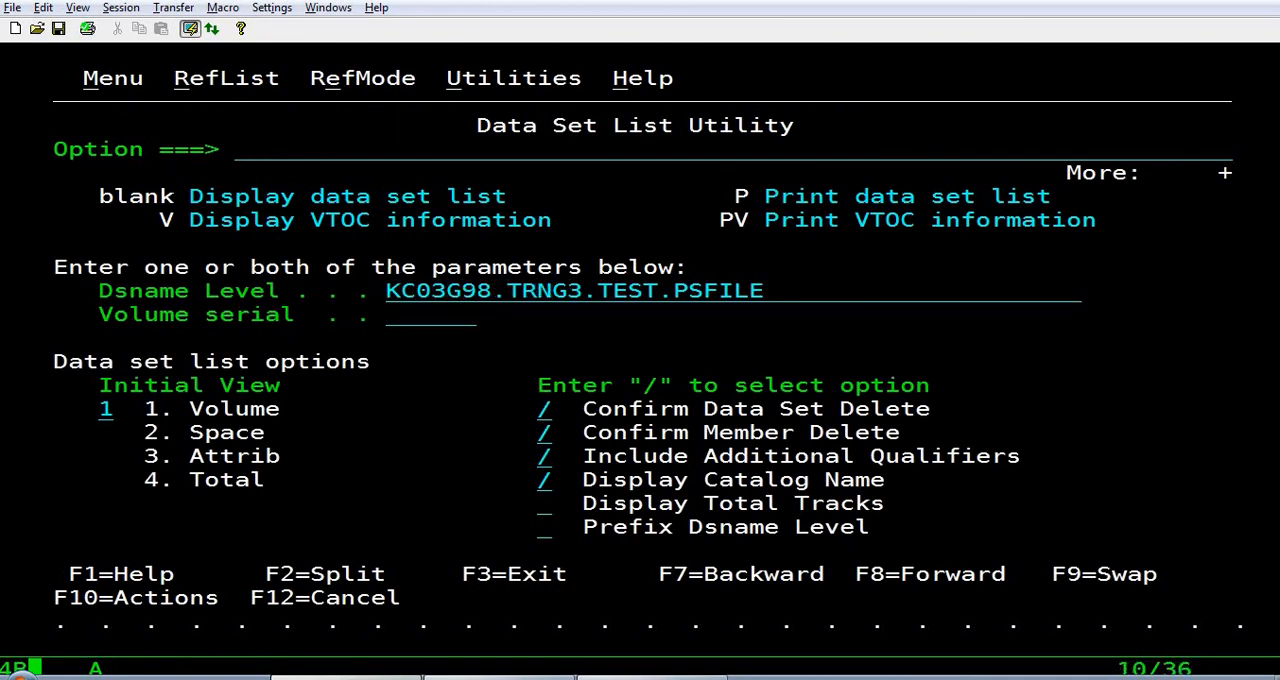
Cut five records from TRNG1.TEST.PSFILE, paste them into the TRNG3 copy, and save.
key(Enter)
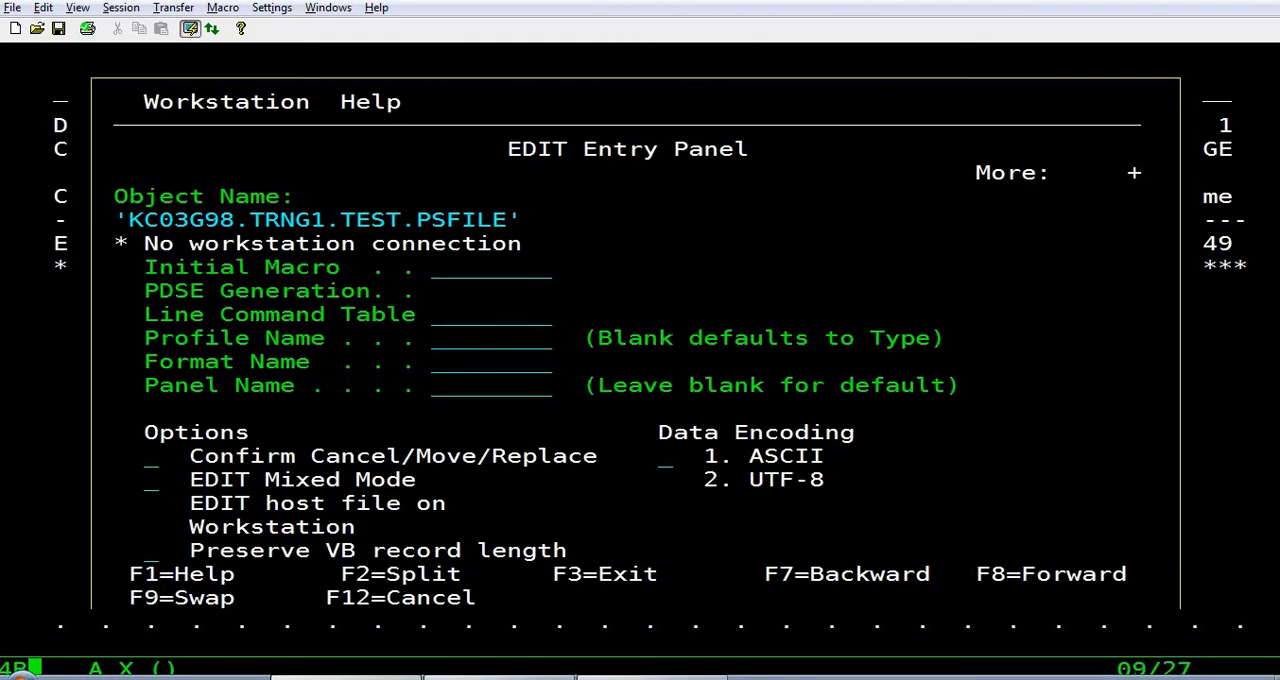
key(Enter)
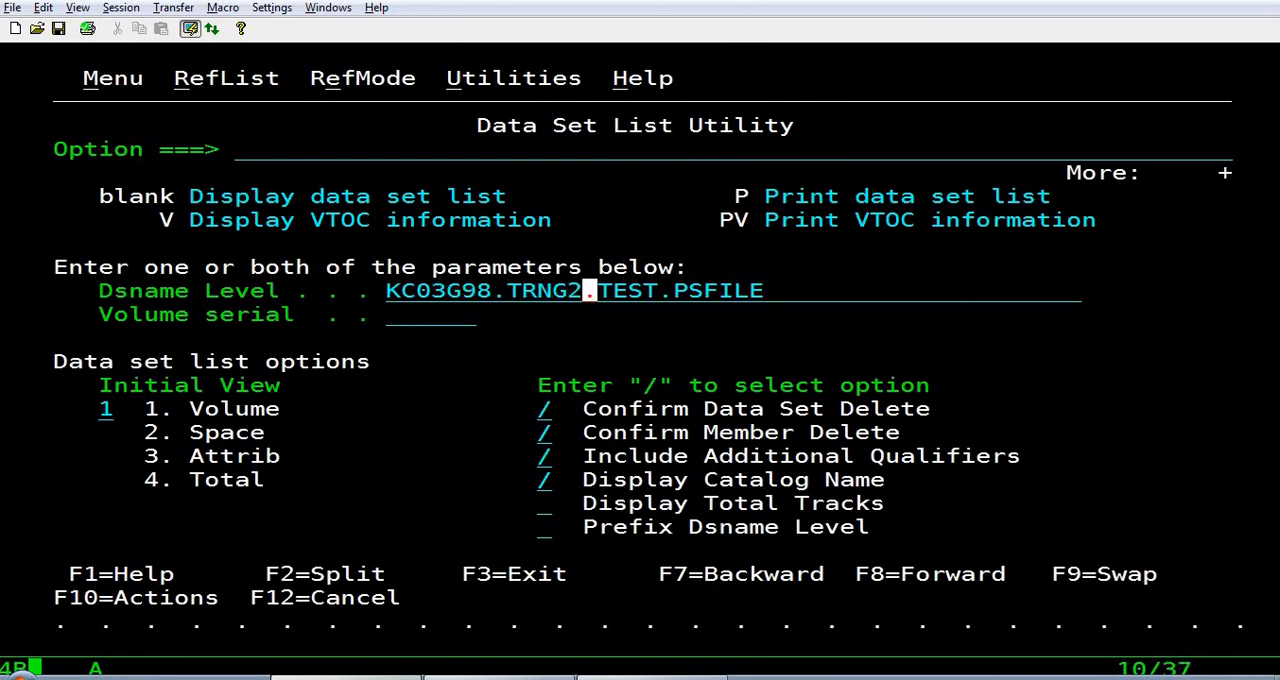
key(Enter)
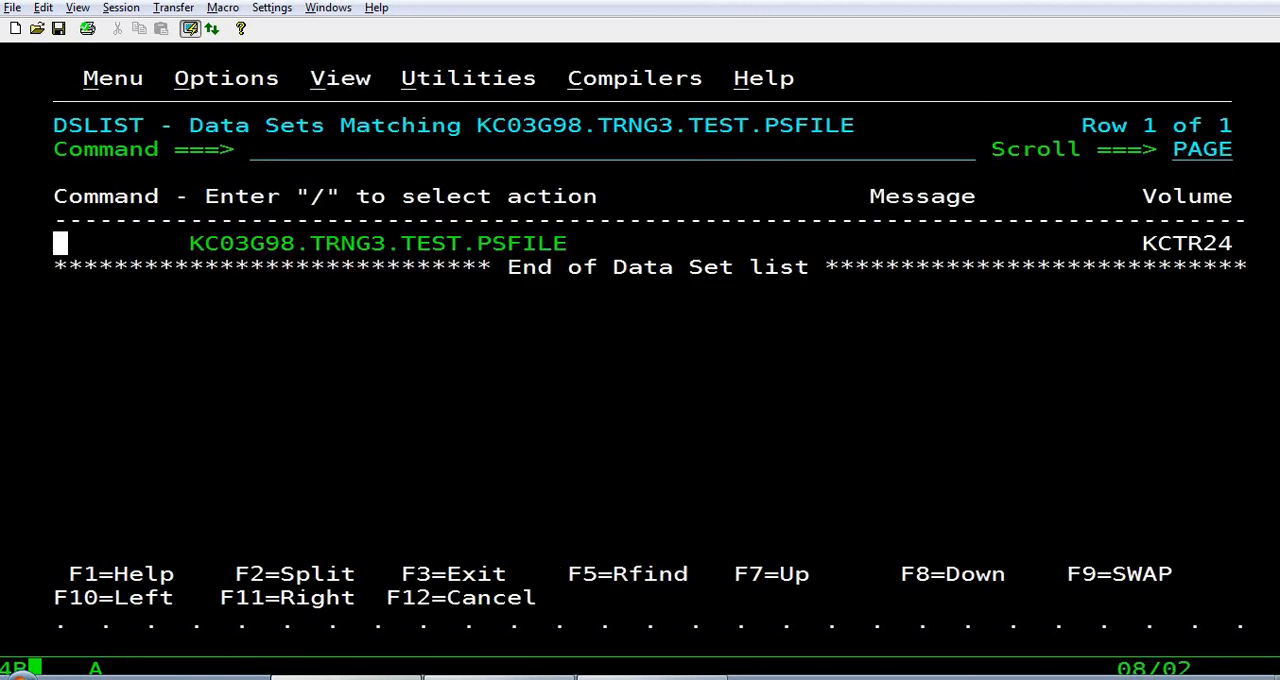
text(E)
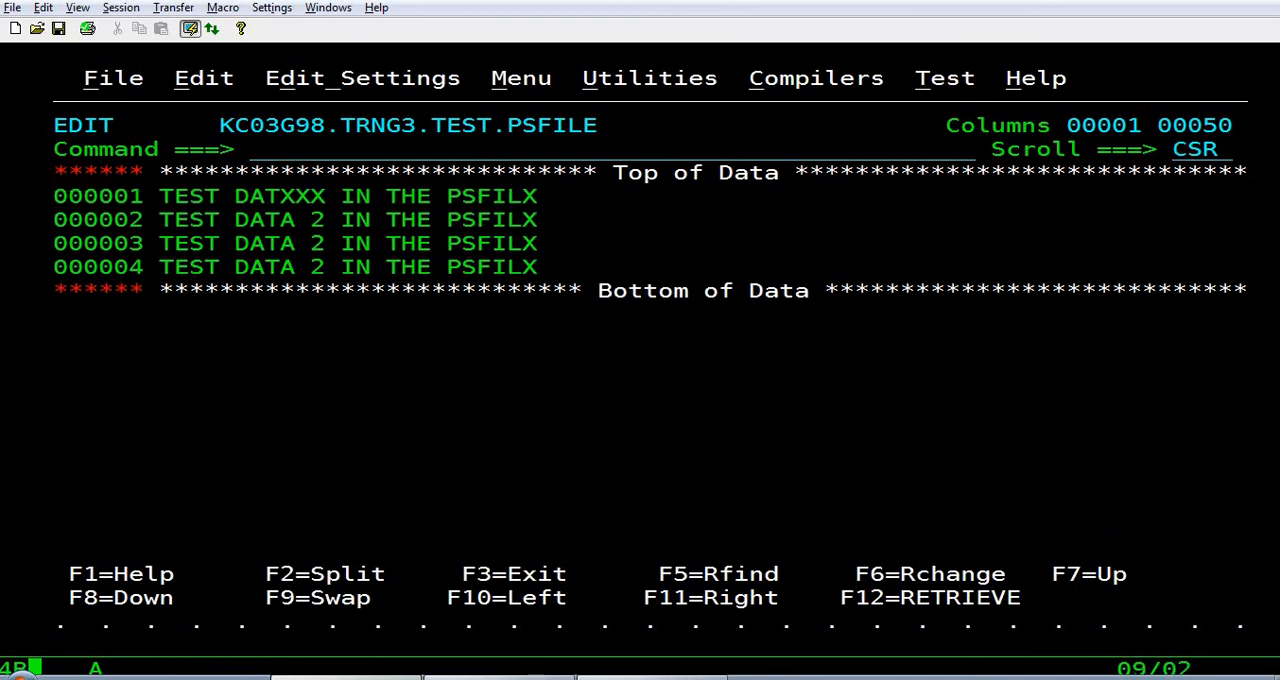
text(PA)
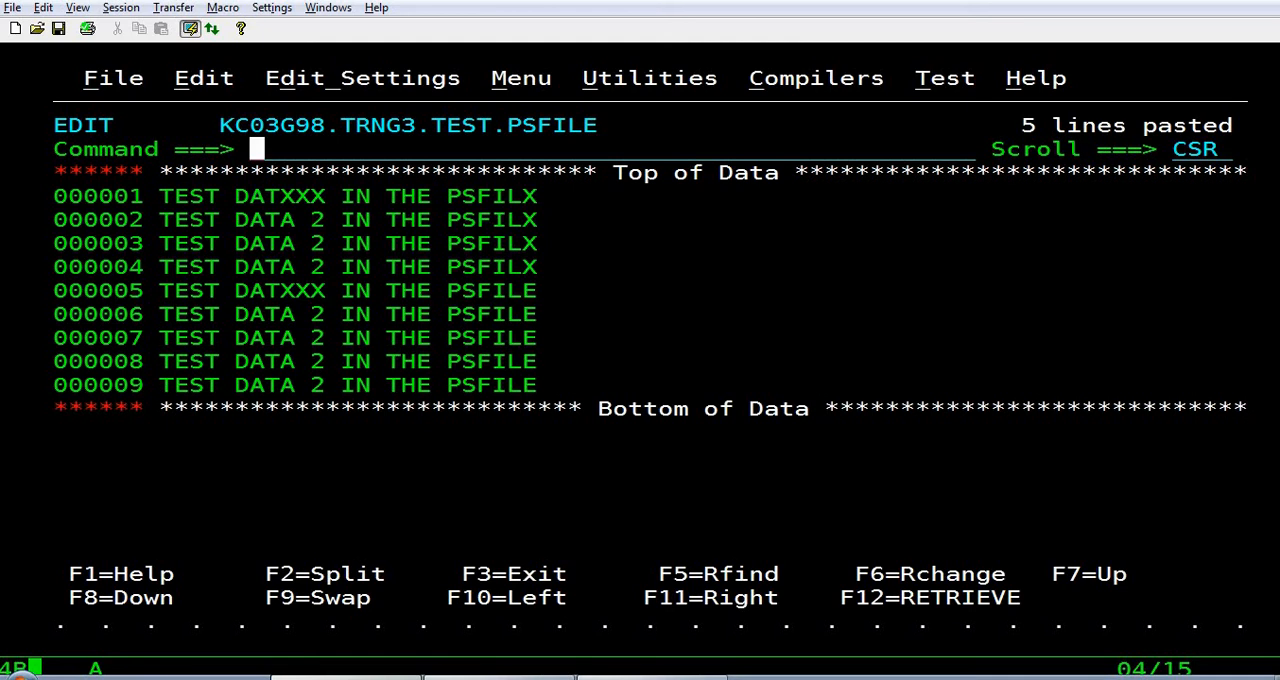
key(F3)
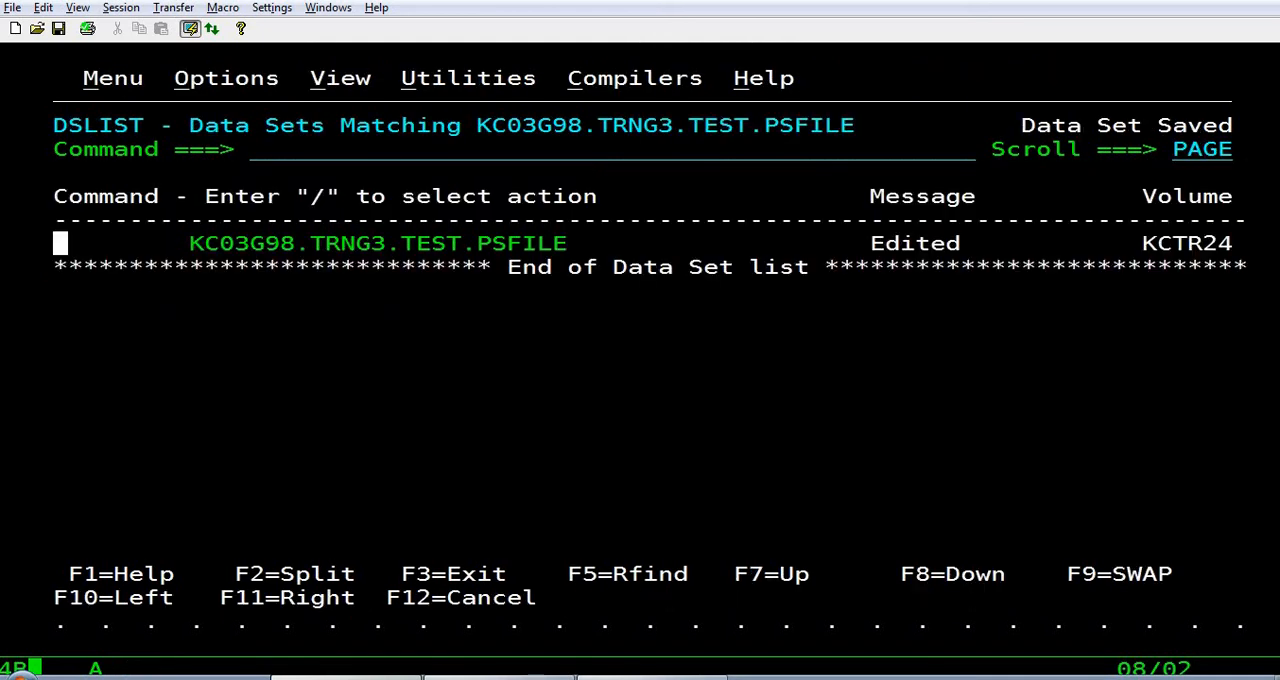